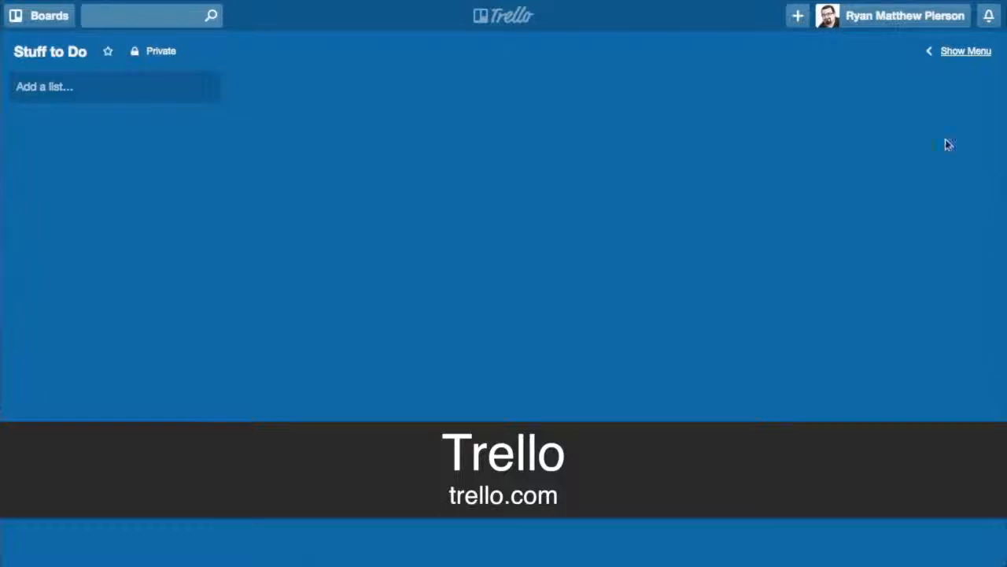
mouse_move(38, 17)
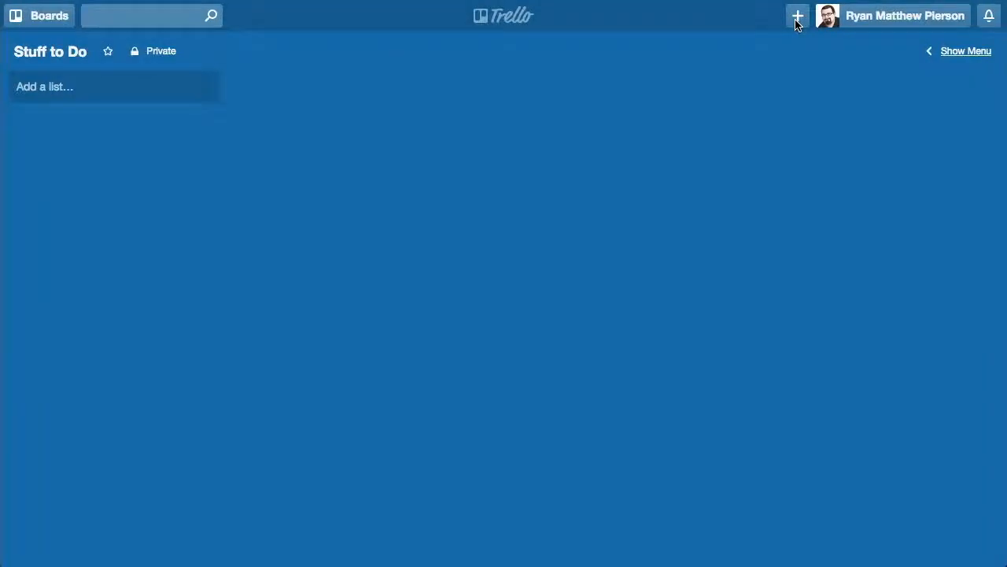
- Add the 'New Ideas' and 'Ideas in Progress' lists to the board
click(796, 15)
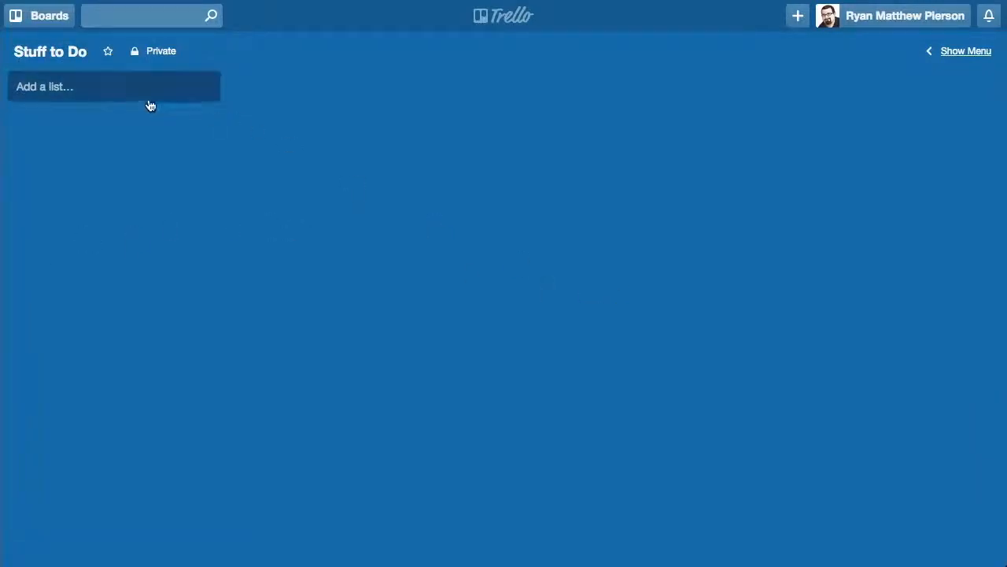
click(114, 86)
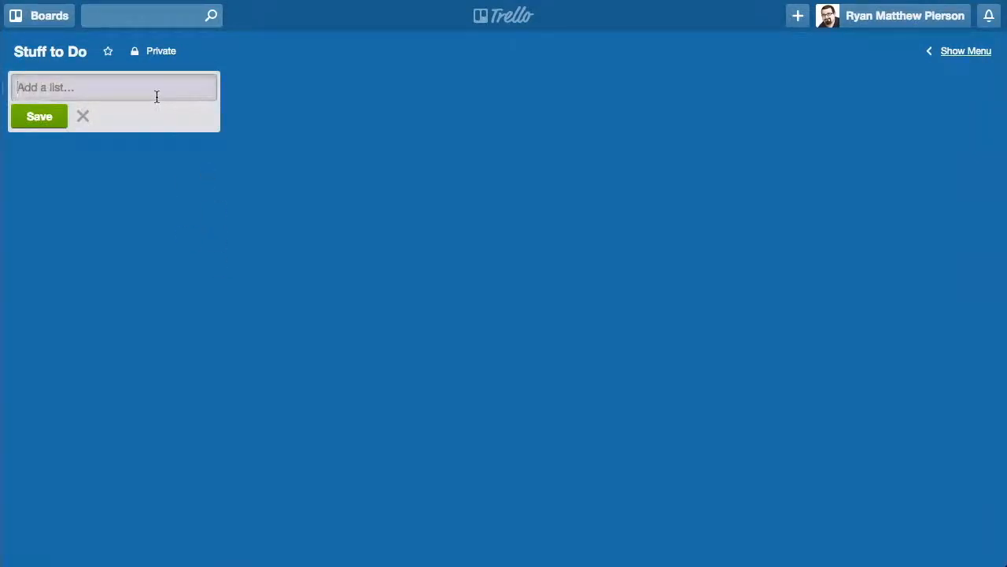
text(New)
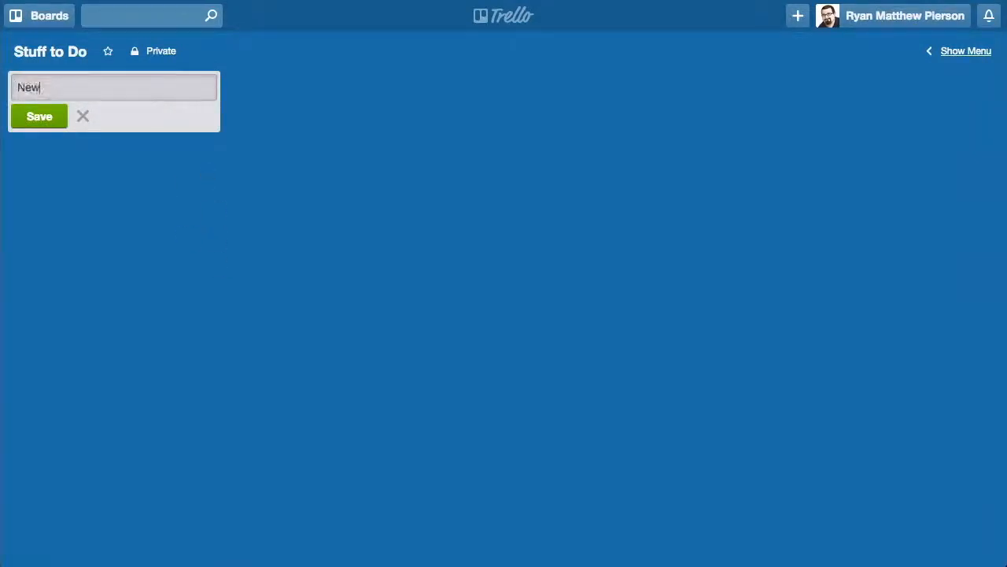
click(39, 116)
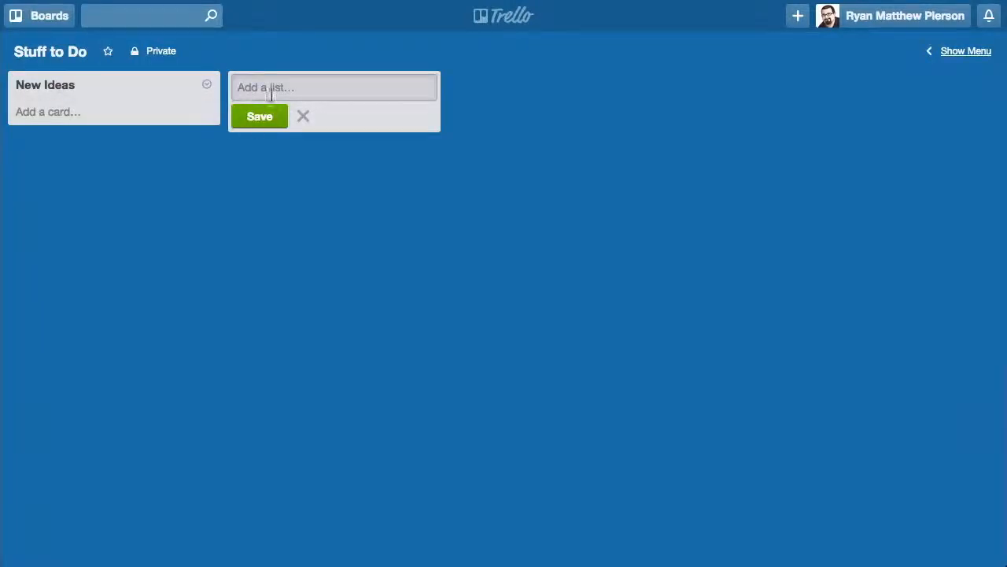
mouse_move(304, 85)
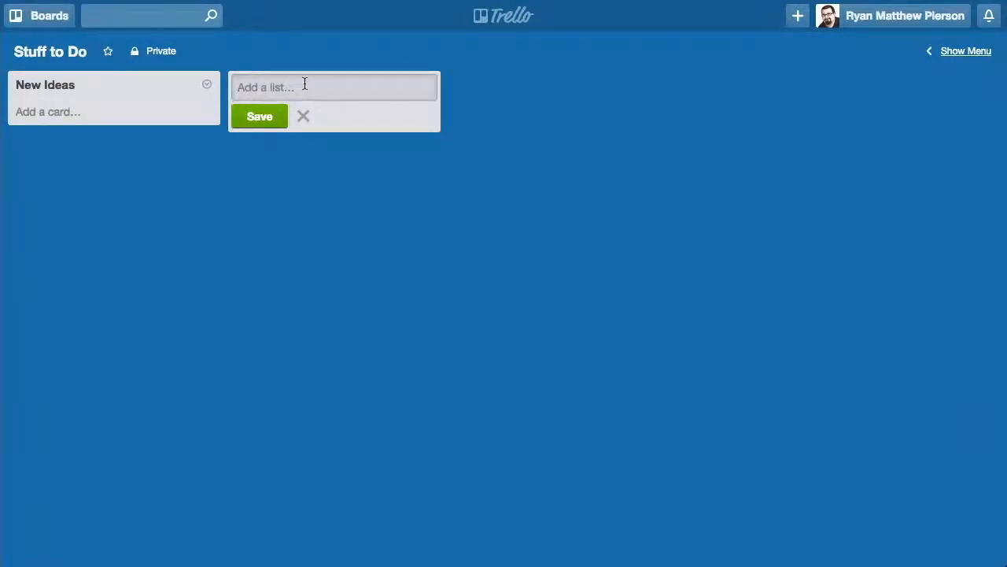
text(Ideas in)
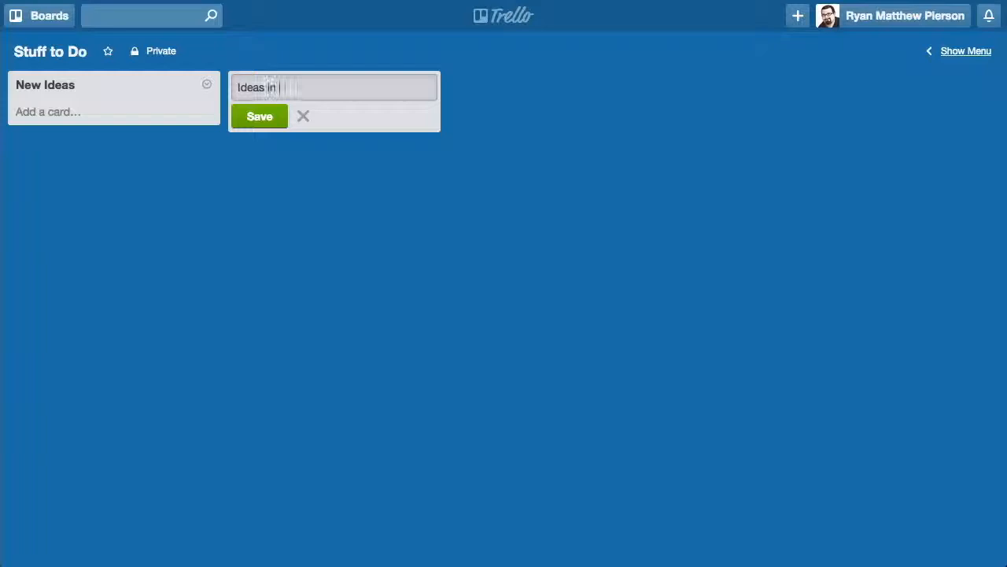
click(259, 116)
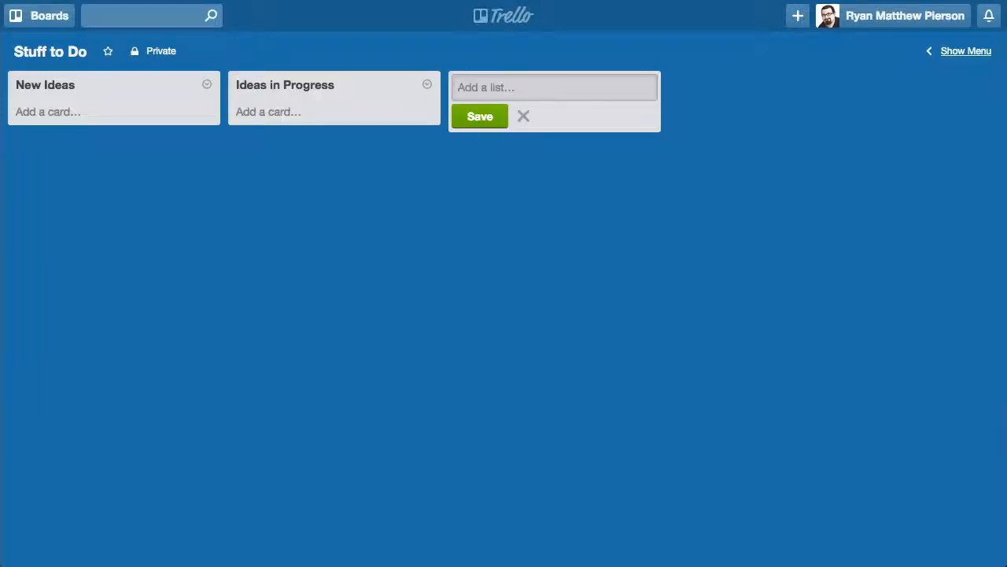
- Add the 'Stuff that's Ready to Go' and 'Stuff that's Finished' lists
text(Stuff)
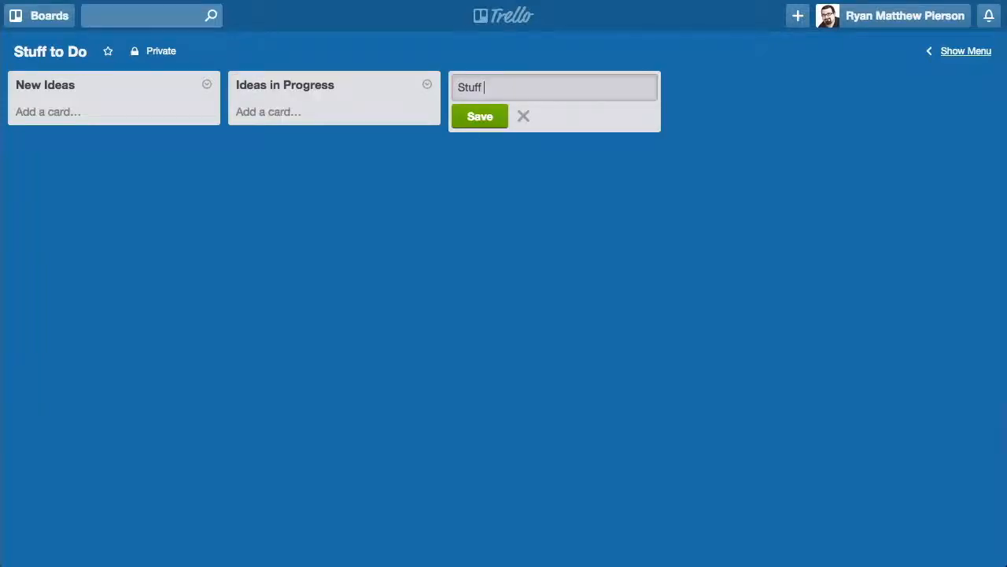
text(that's Ready to)
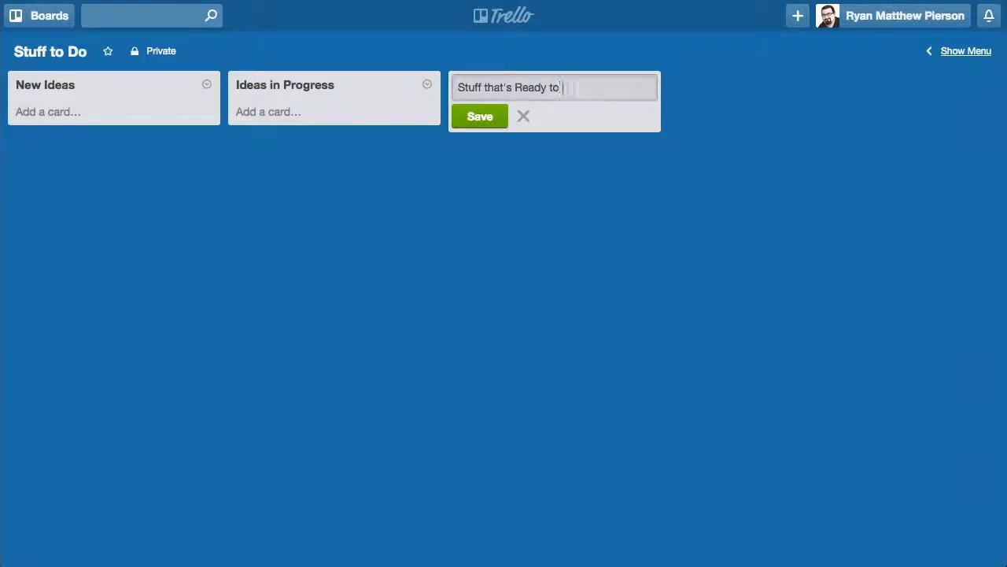
click(480, 116)
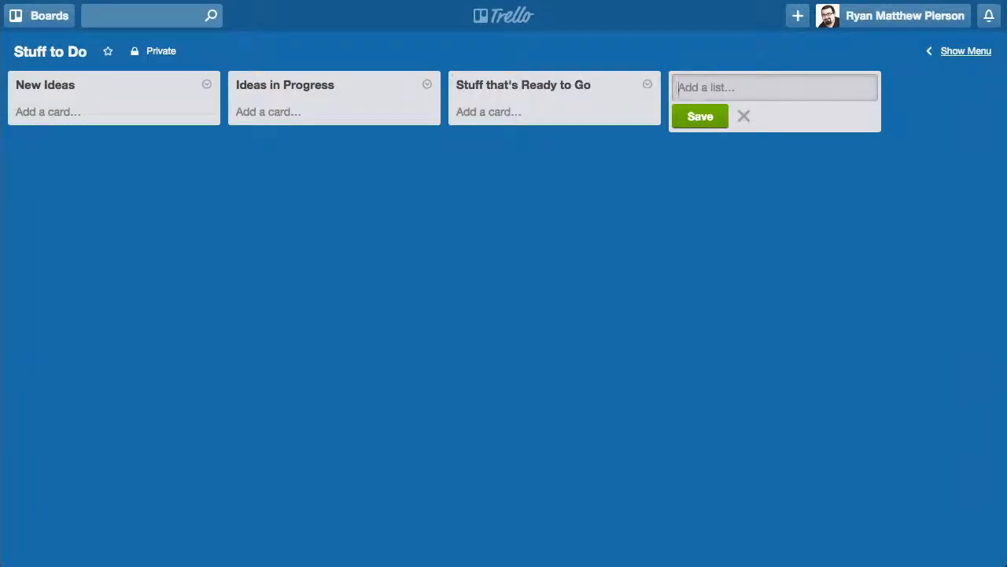
text(Stuff that's)
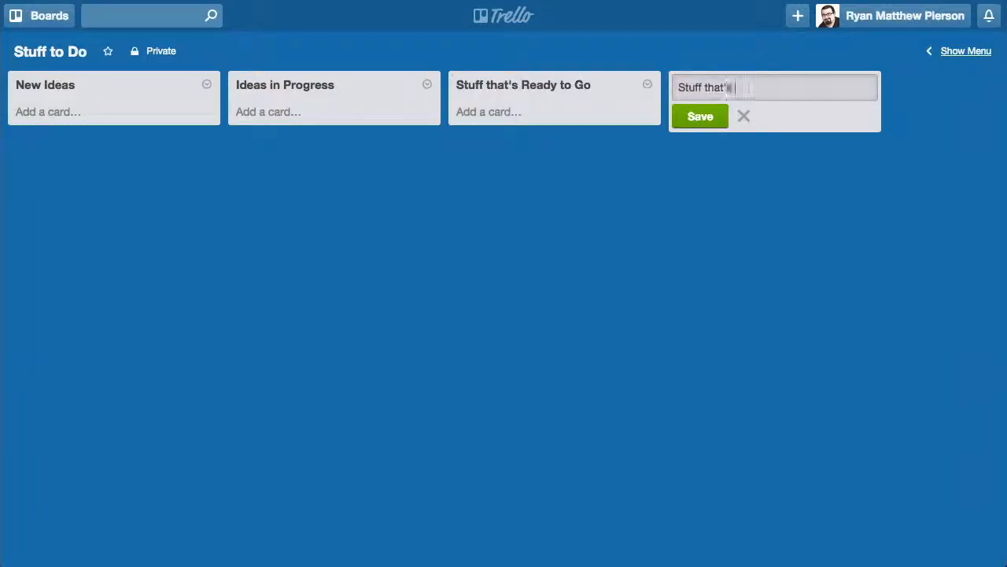
text(Finished)
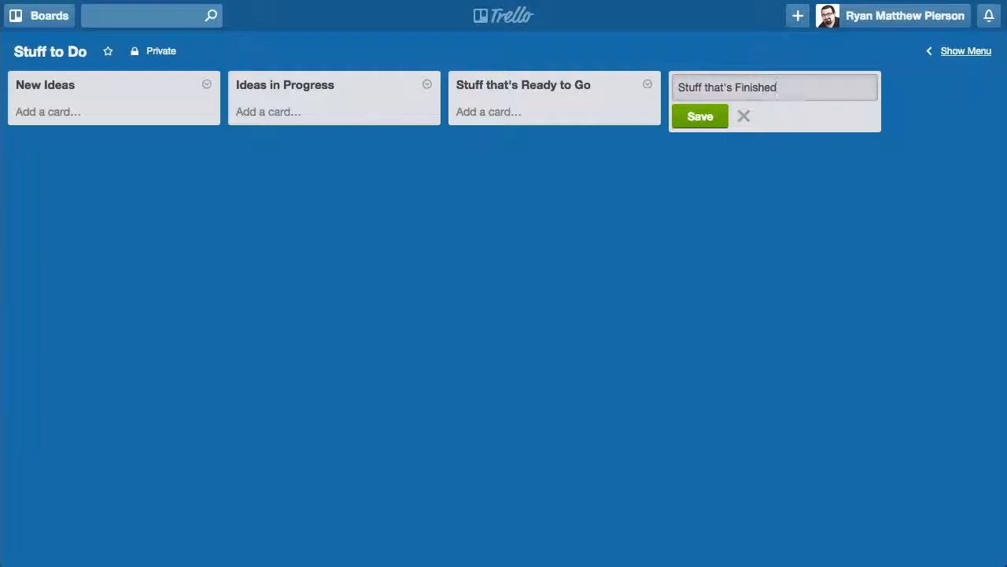
click(700, 116)
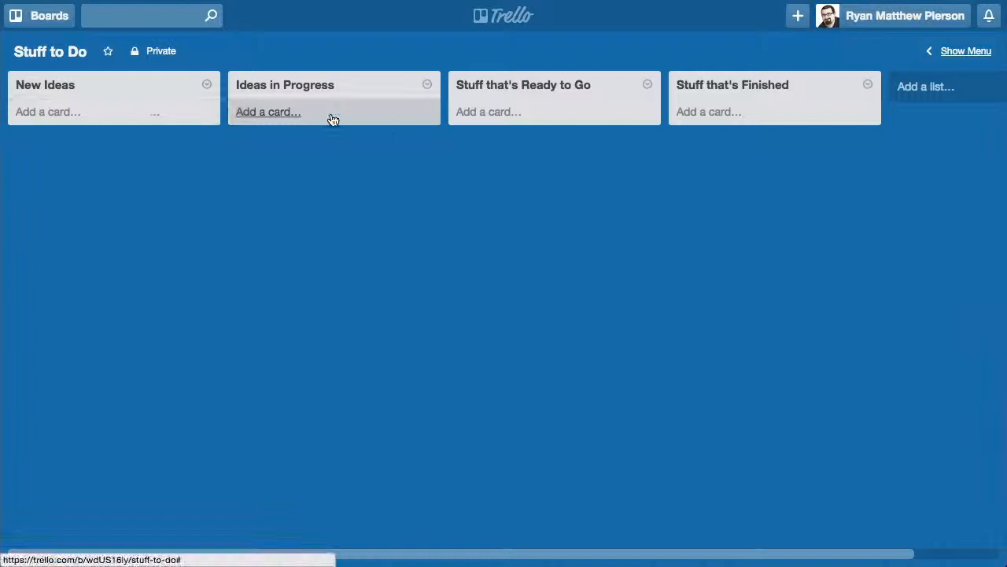
mouse_move(78, 115)
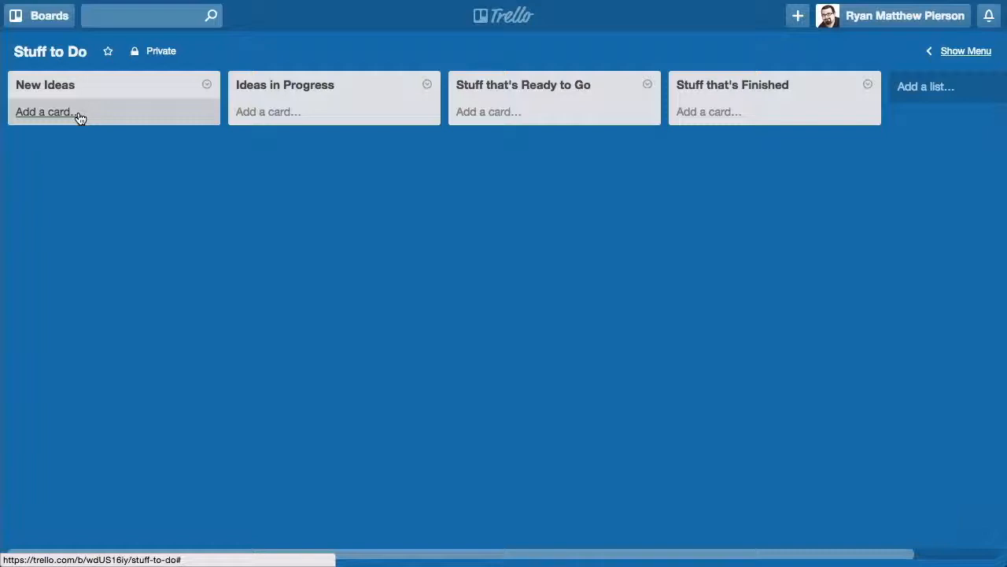
- Create the 'Bicycles with five wheels' card under New Ideas and close the card composer
click(49, 112)
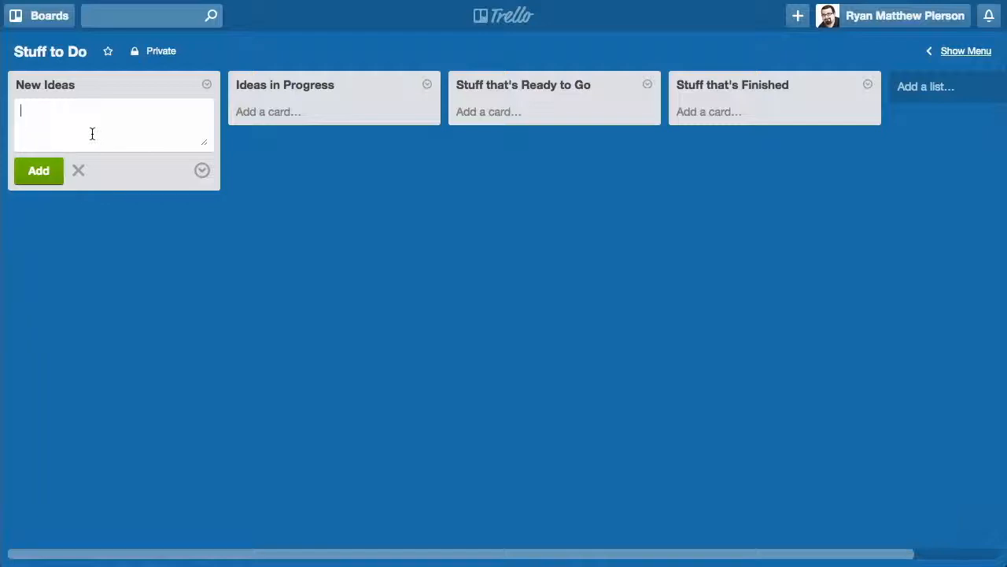
text(Bicycles with)
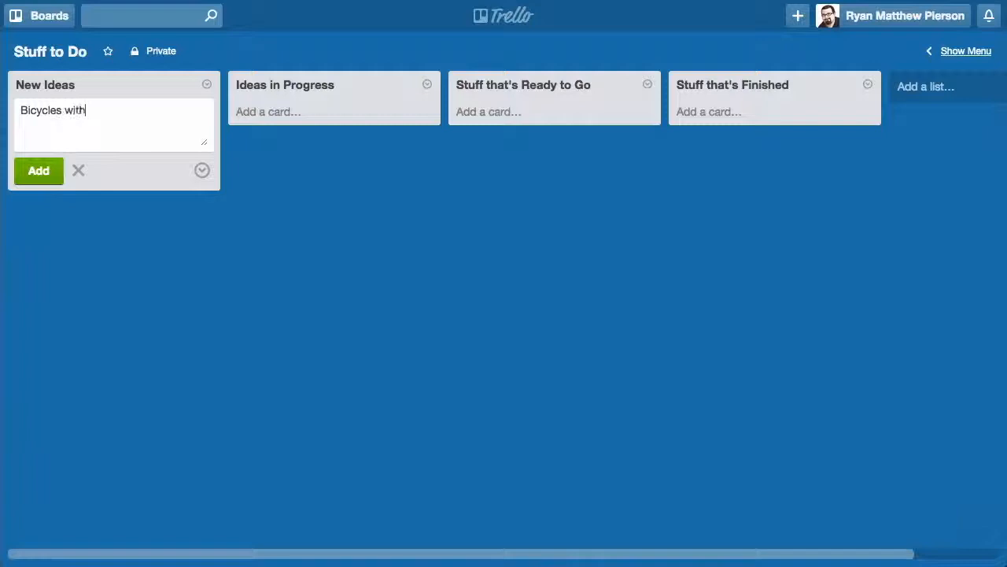
text(five wheels.)
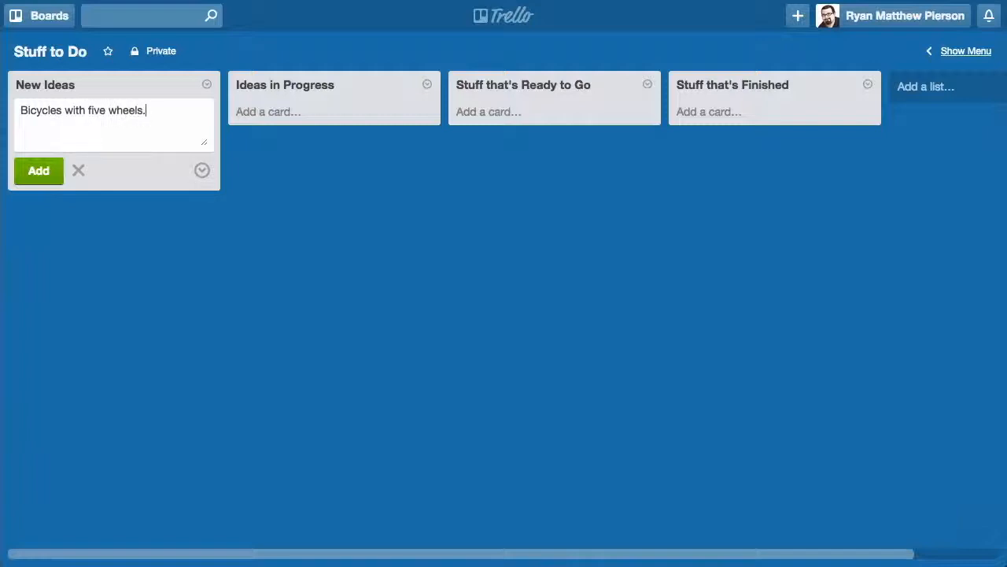
click(38, 171)
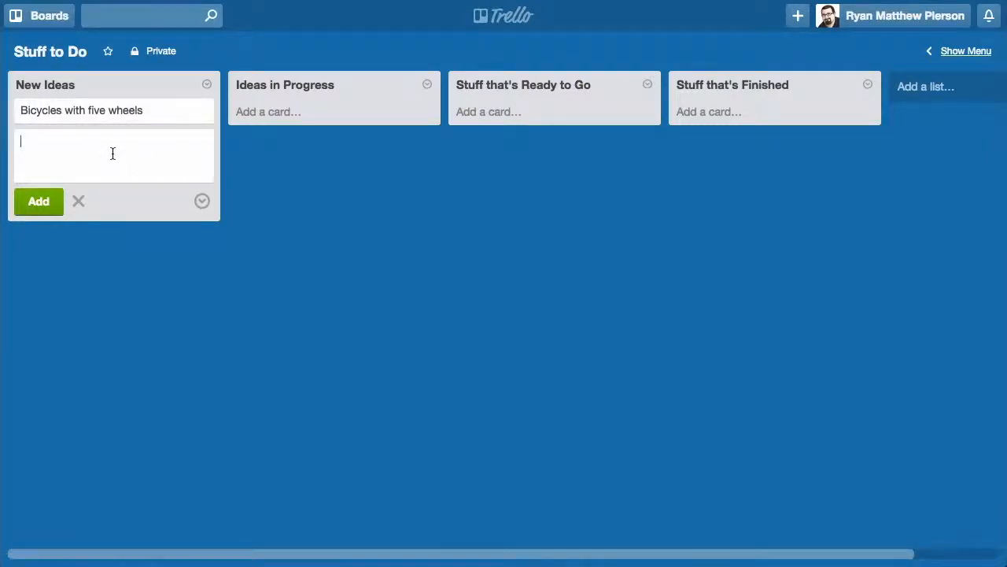
click(79, 201)
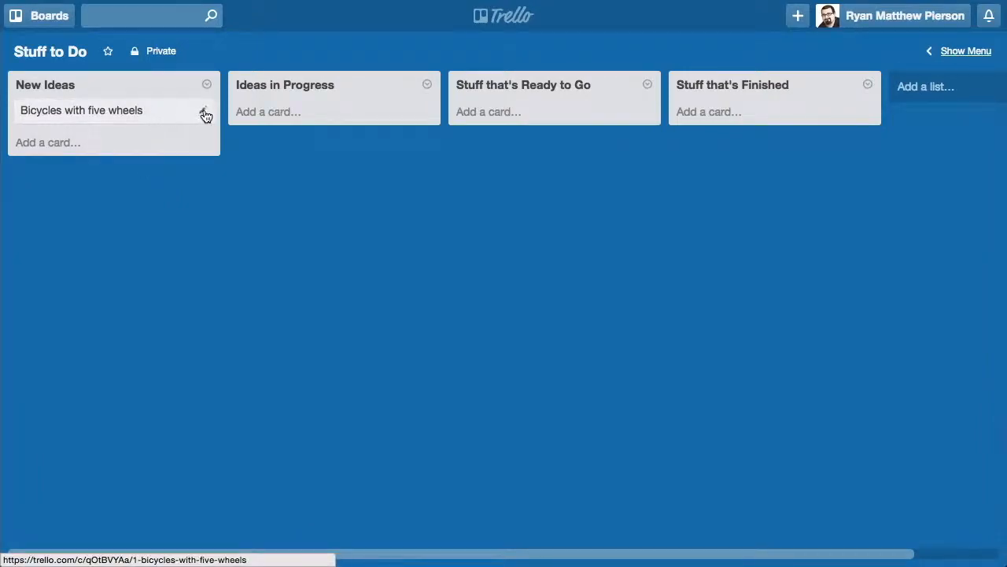
- Give the Bicycles card the green 'Project Idea' label; name yellow 'Stuff Around the House'
click(204, 113)
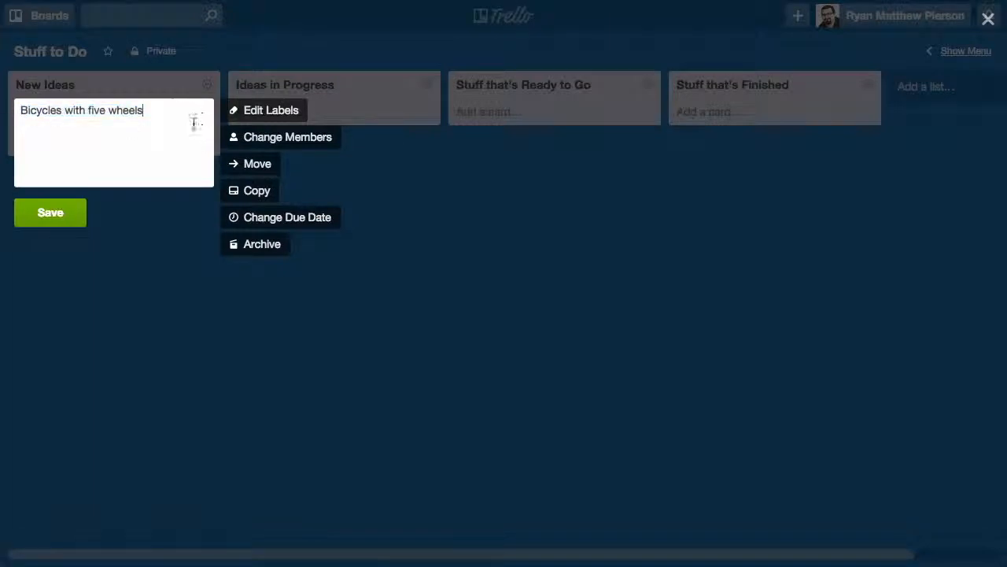
click(271, 110)
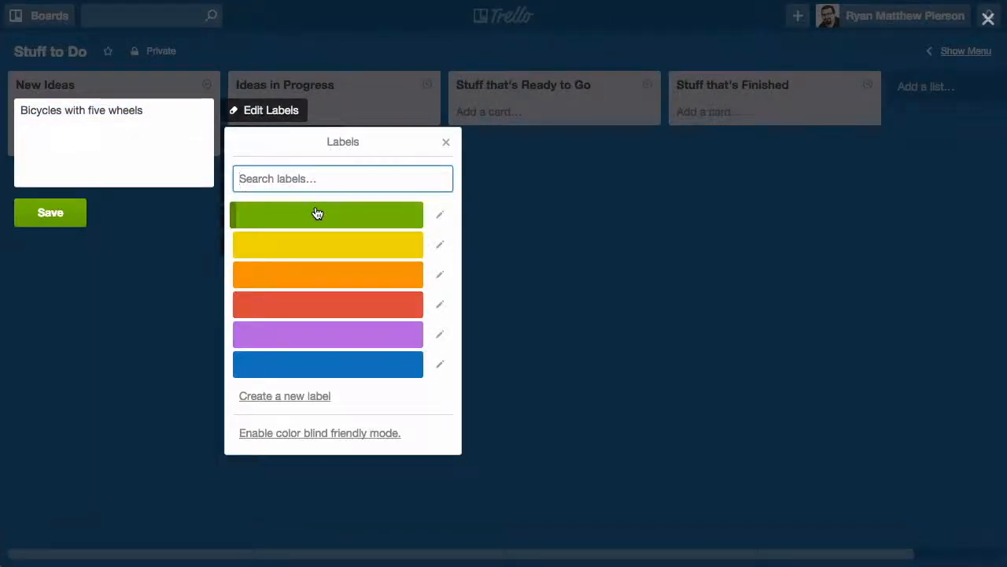
click(326, 214)
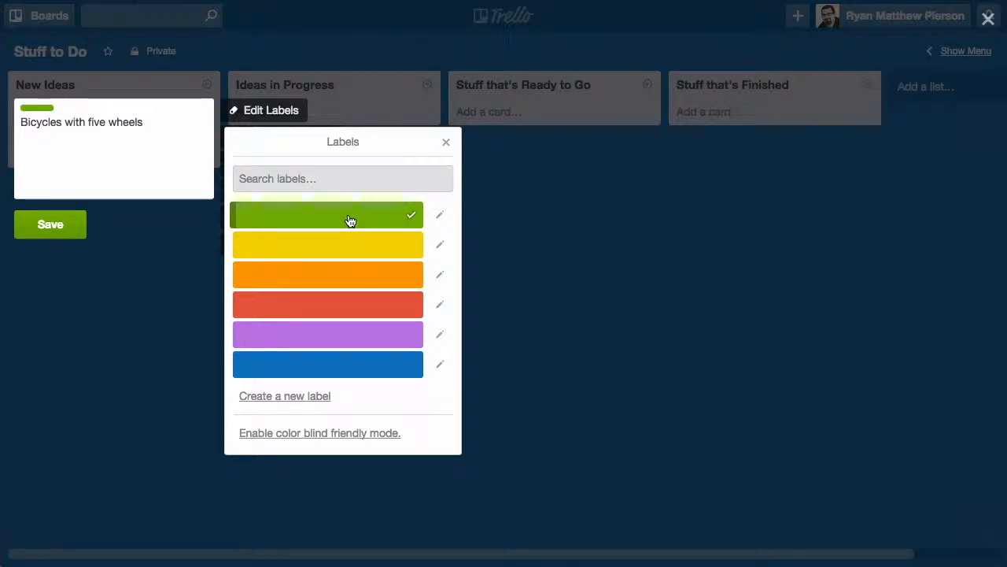
mouse_move(343, 217)
text(Project Idea)
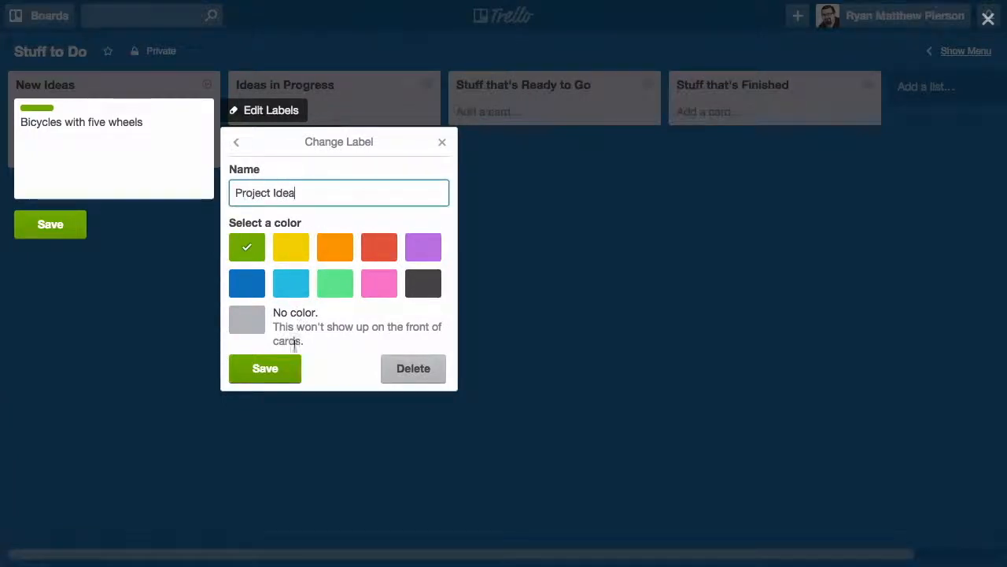
click(290, 246)
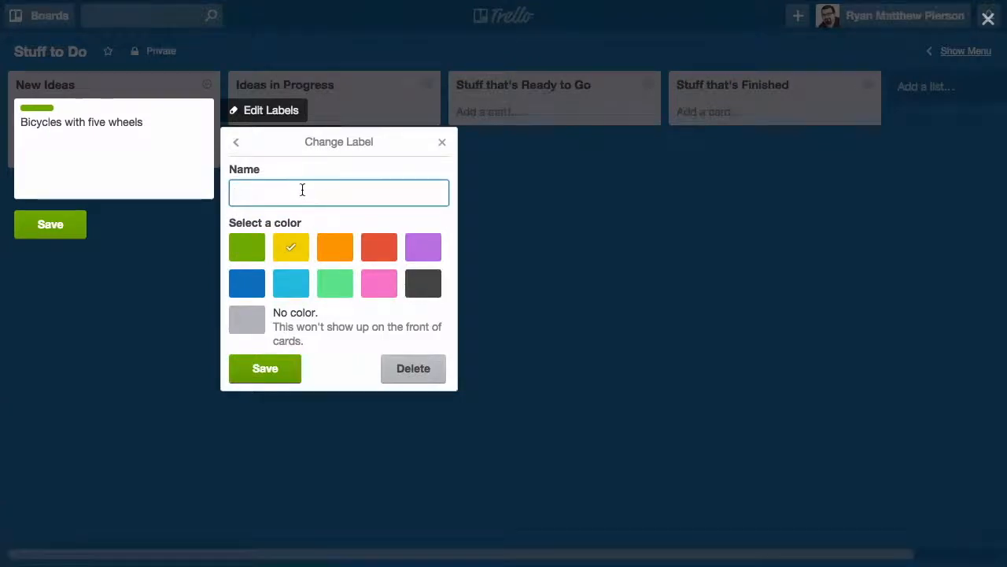
text(St)
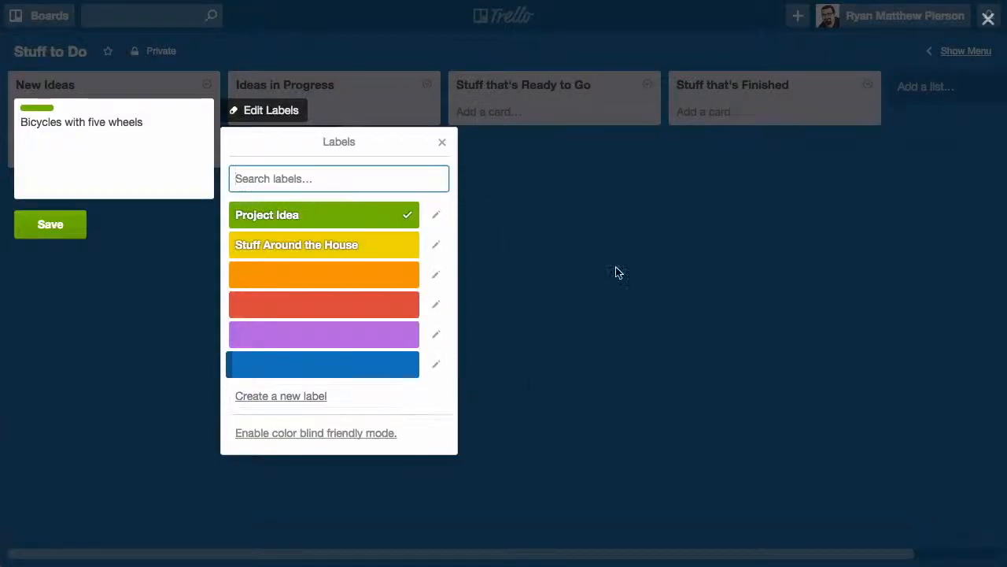
mouse_move(376, 216)
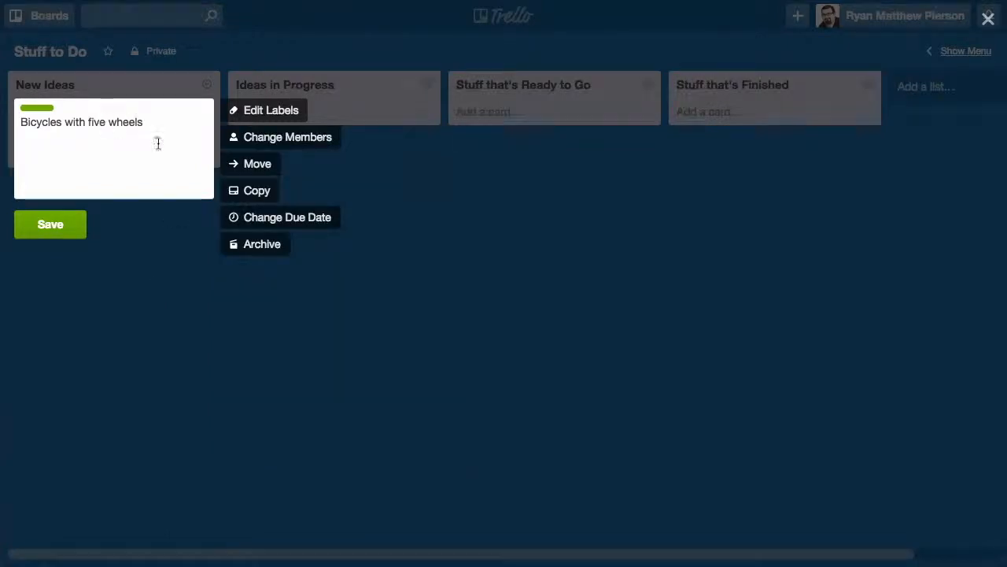
mouse_move(281, 145)
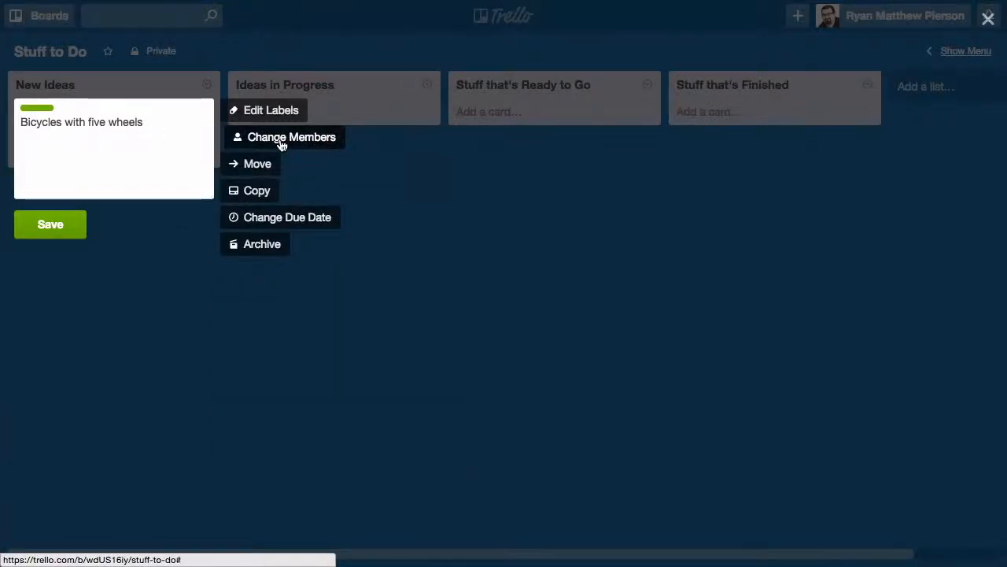
click(291, 136)
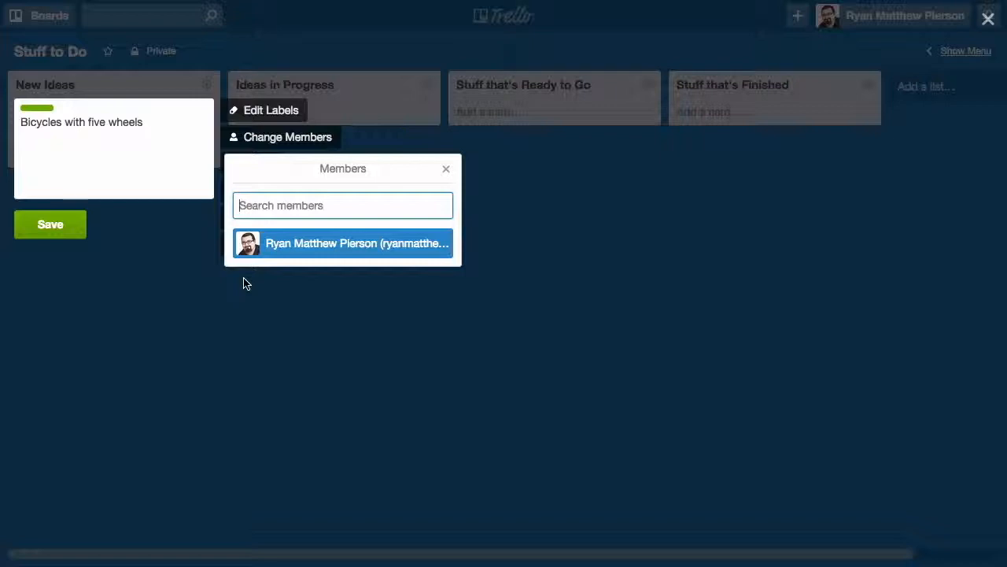
mouse_move(269, 281)
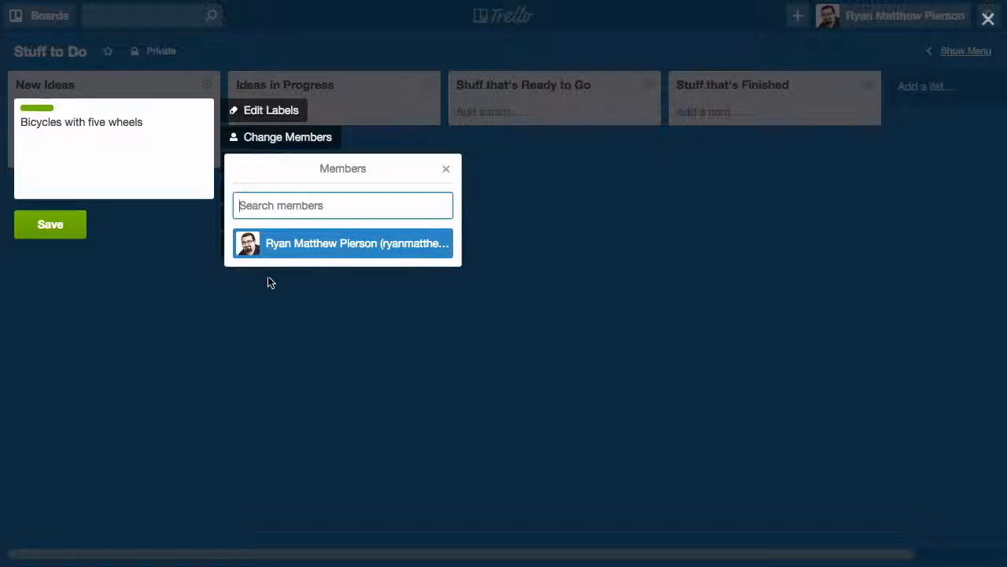
mouse_move(248, 300)
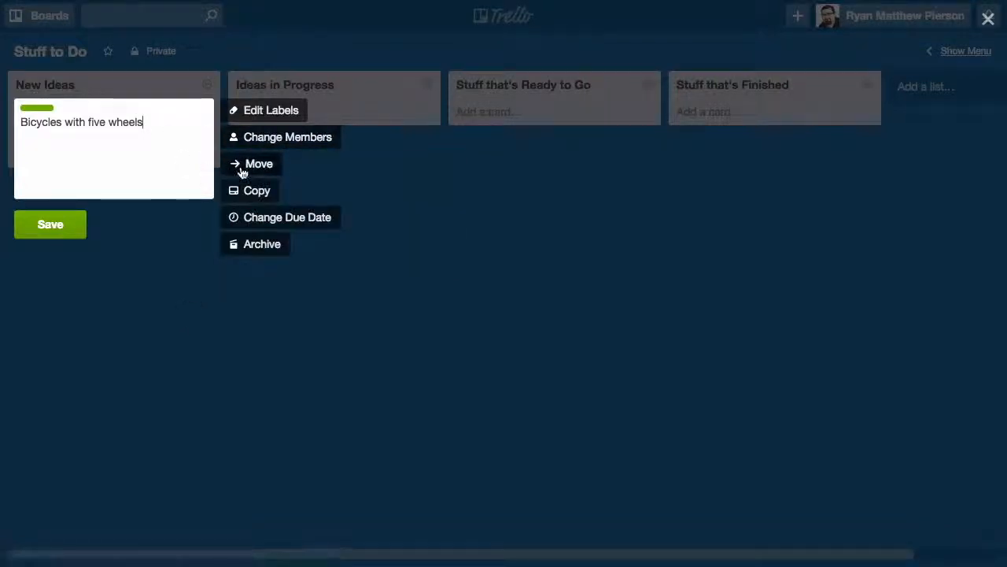
click(259, 163)
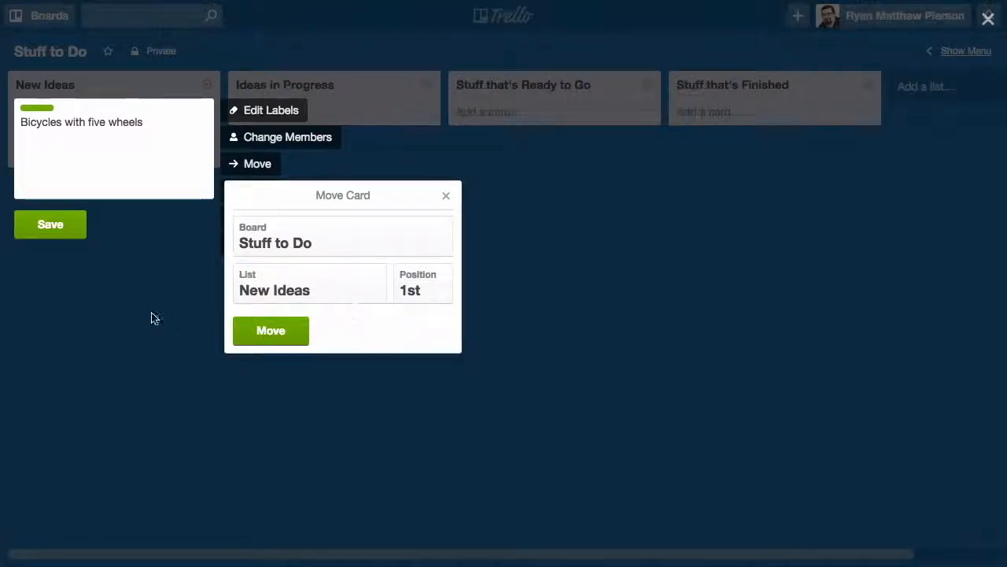
click(445, 195)
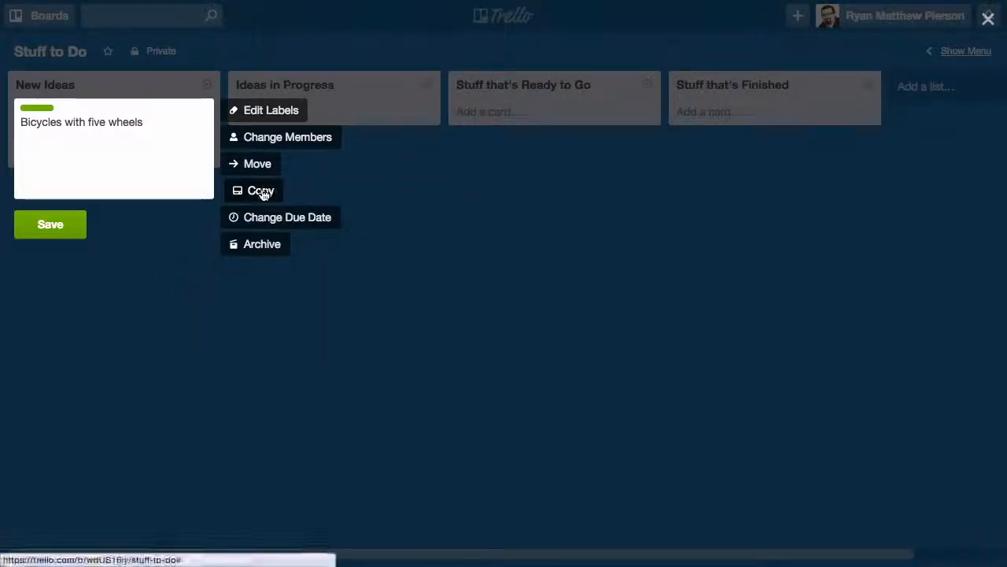
mouse_move(214, 311)
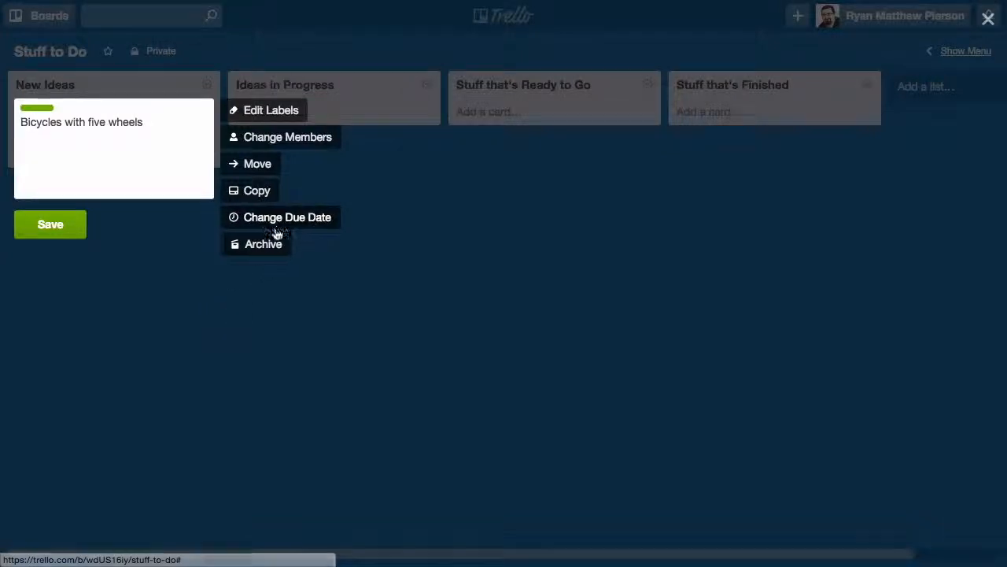
- Set the Bicycles card's due date to April 18, 2015
click(288, 216)
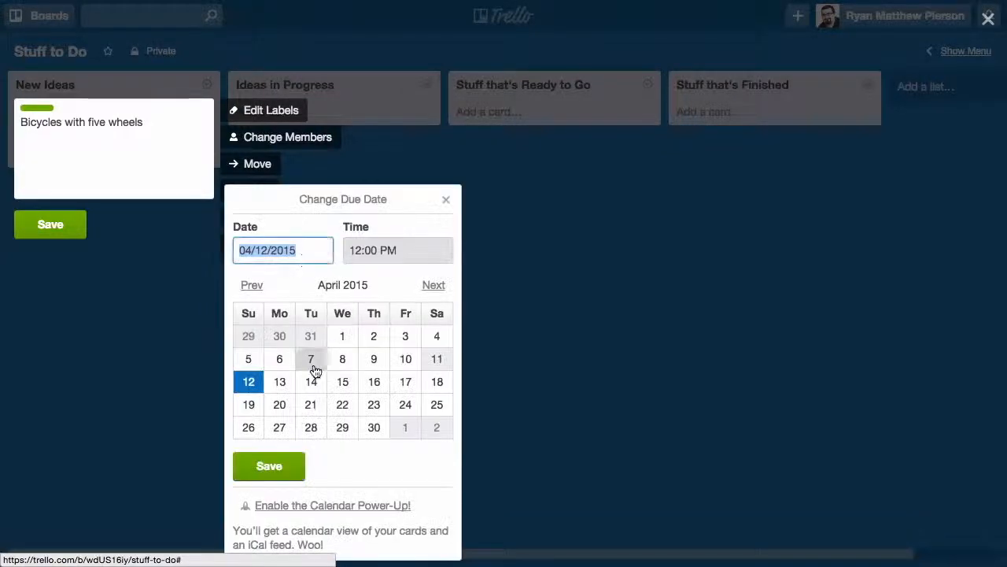
mouse_move(343, 382)
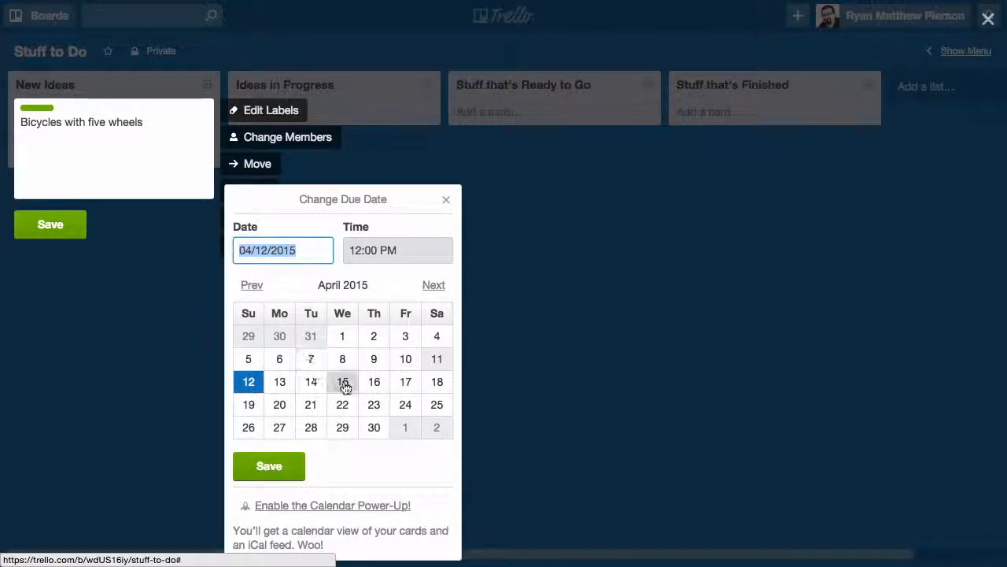
mouse_move(262, 365)
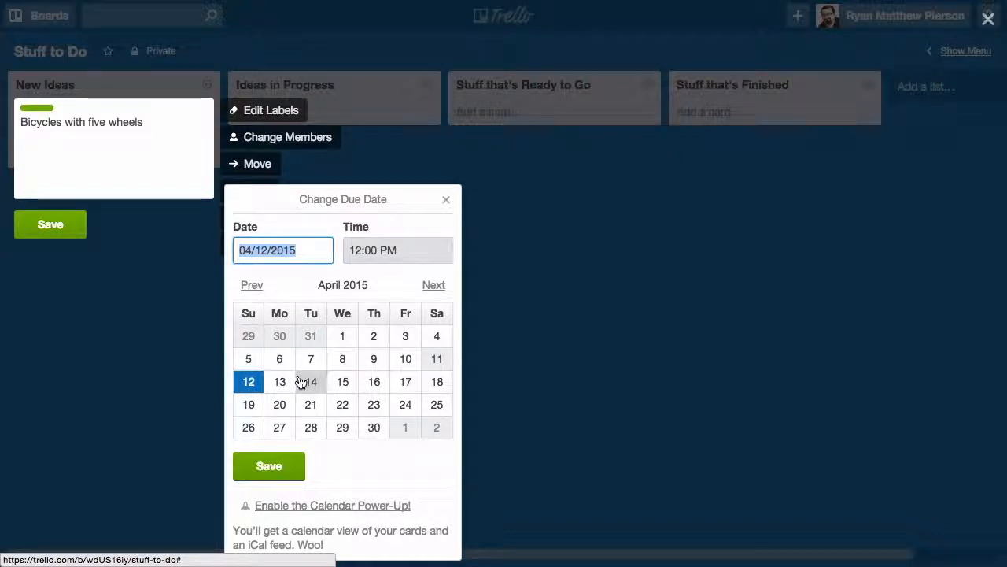
click(437, 382)
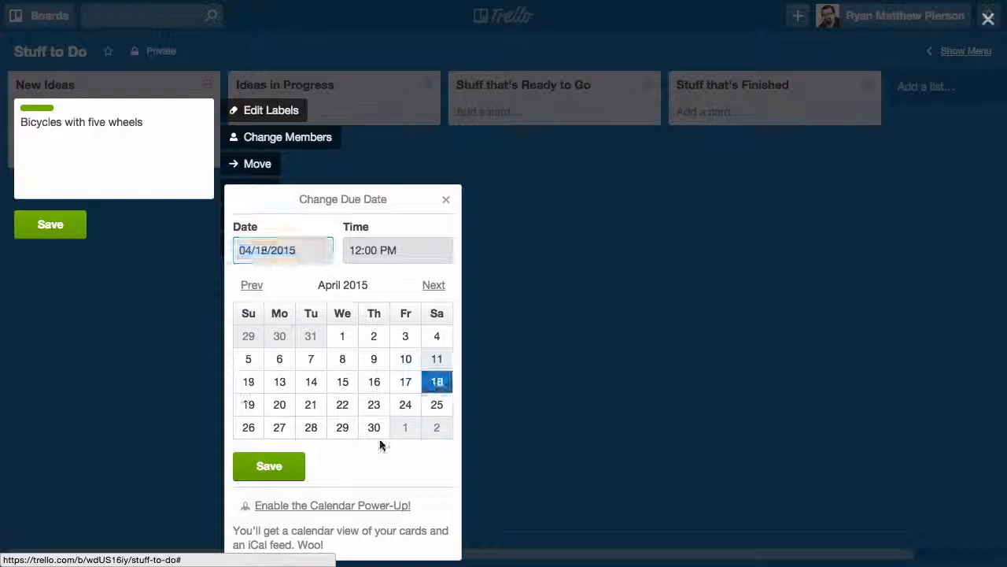
click(269, 466)
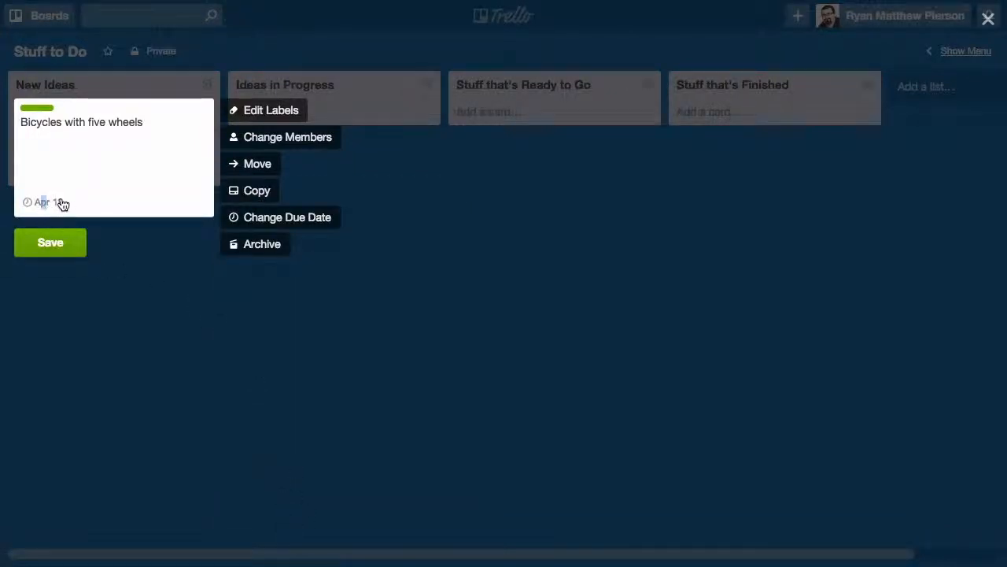
mouse_move(242, 250)
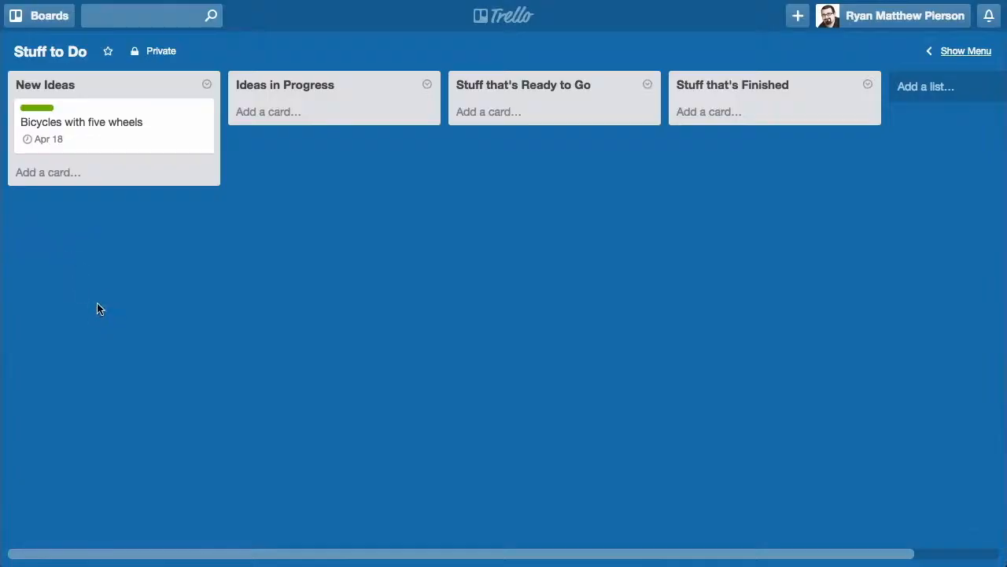
- Create a yellow-labelled 'Buy Grapes at the Store' card in New Ideas
drag(81, 122, 168, 122)
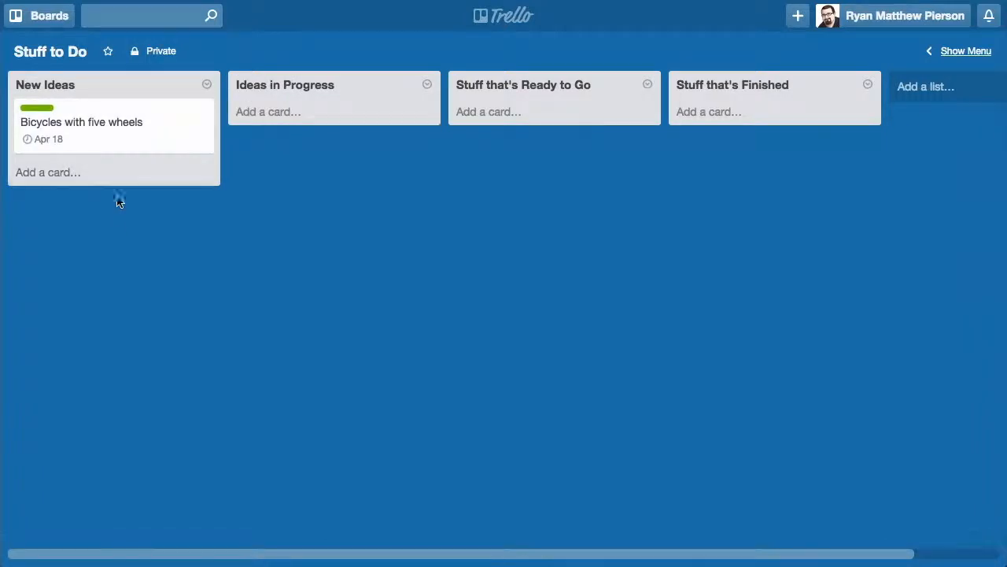
click(48, 172)
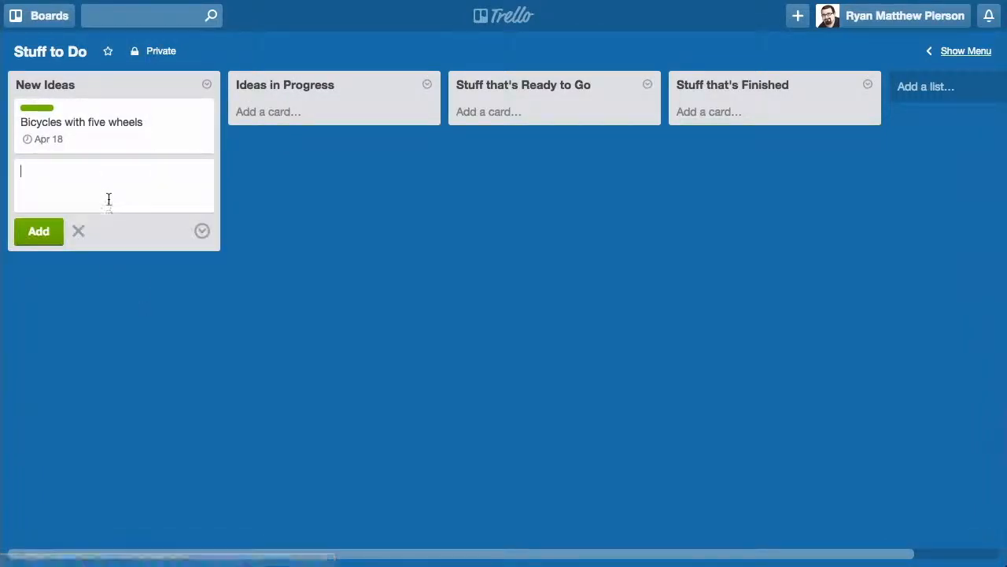
text(Buy Grapes at the Store)
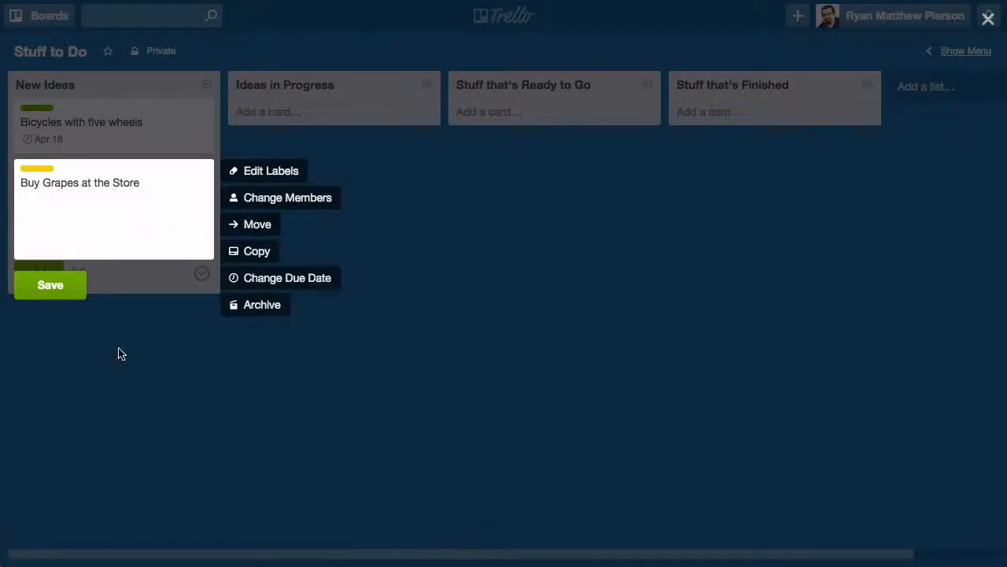
click(49, 285)
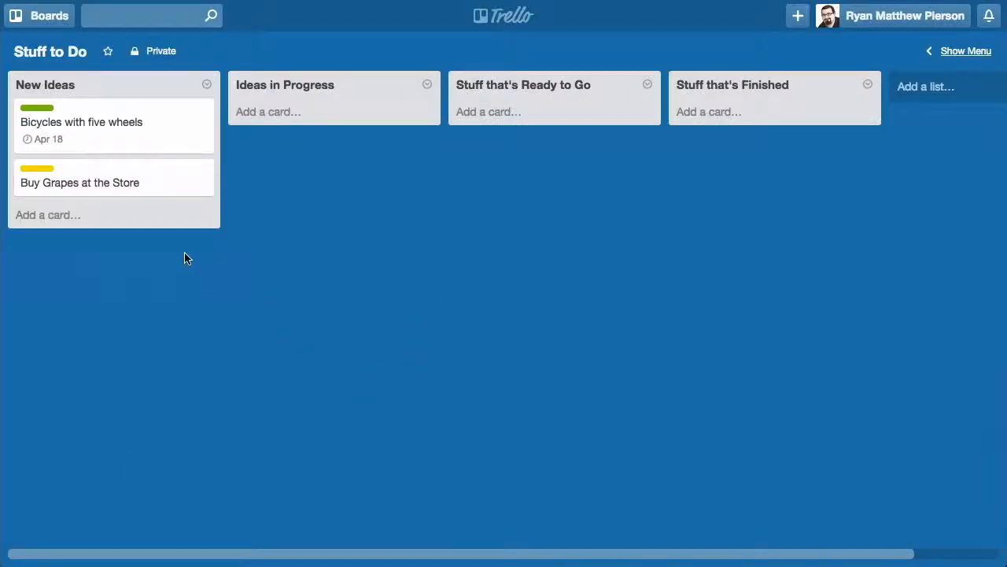
drag(79, 182, 81, 122)
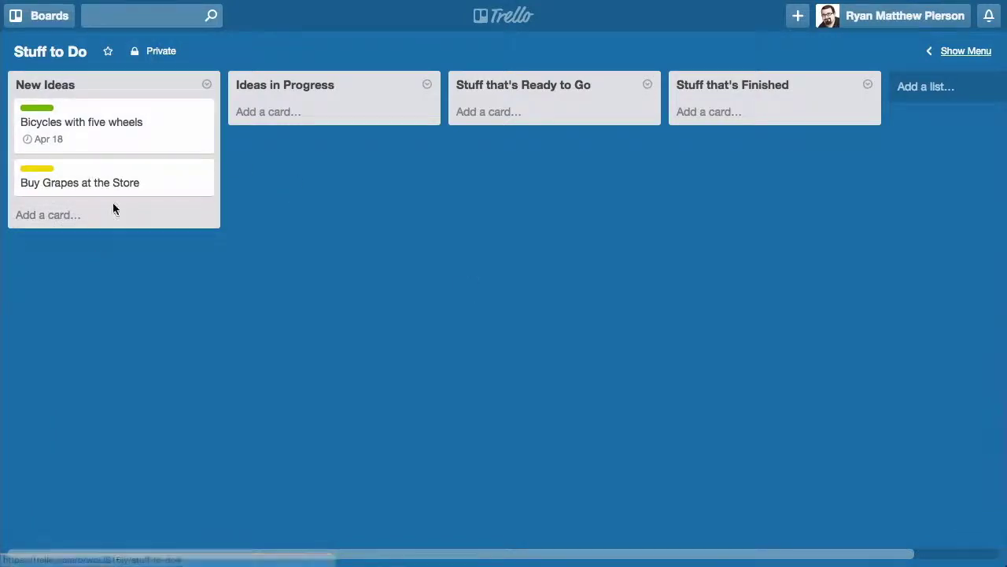
- Comment 'Someone has already done this', a google.com link, and 'made out of titanium' on Bicycles
click(82, 122)
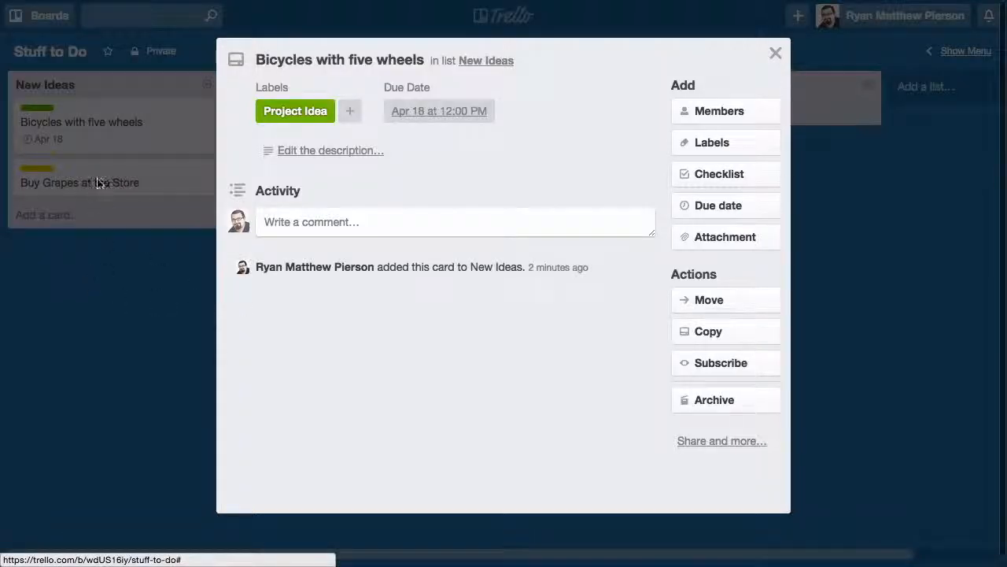
mouse_move(98, 151)
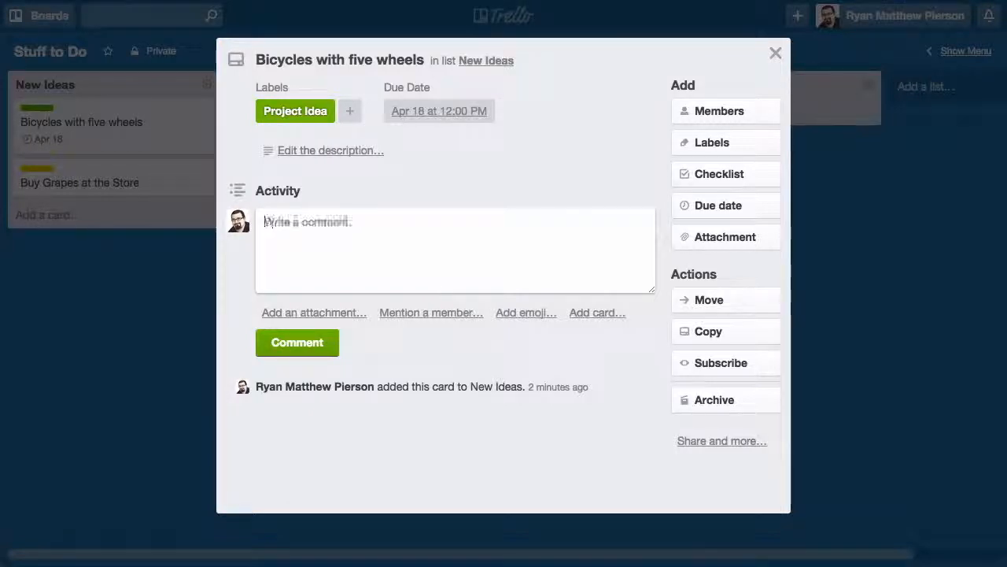
text(Someone has alread)
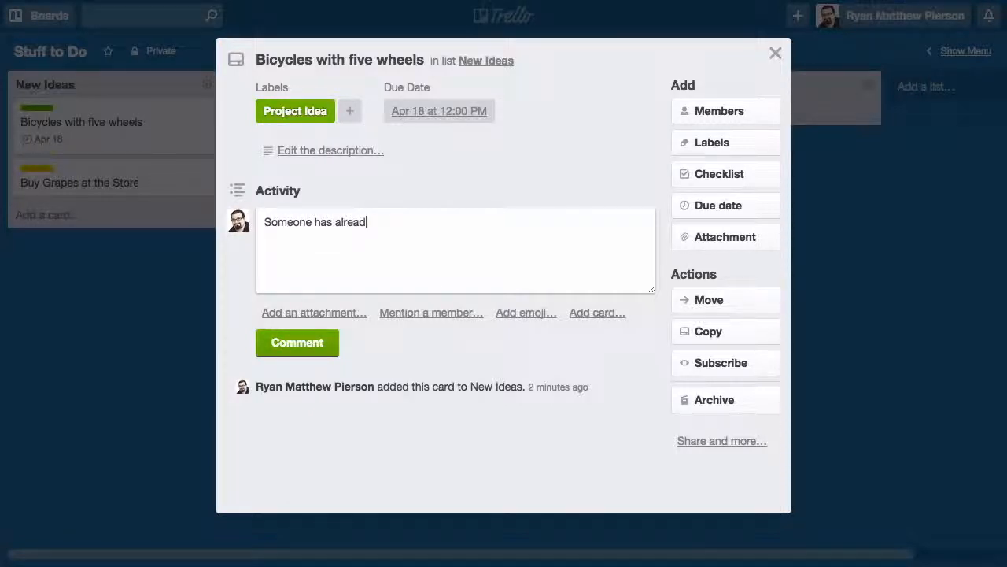
text(y done this. http)
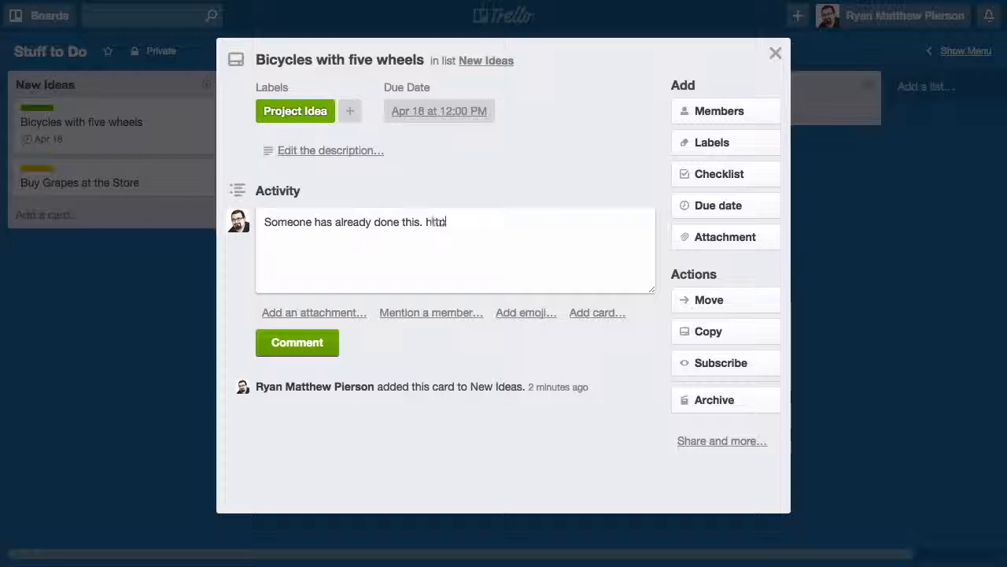
text(://google.com)
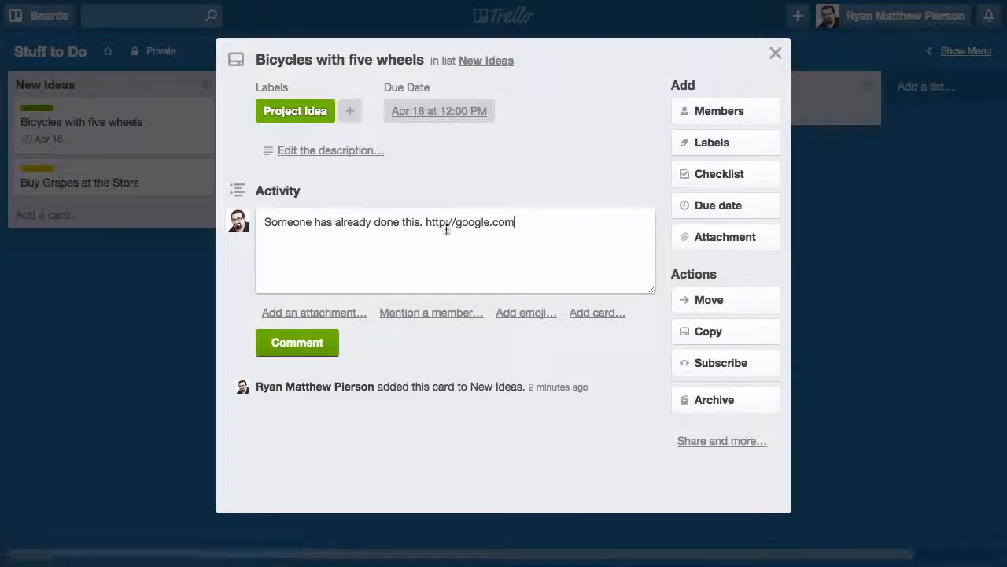
key(Enter)
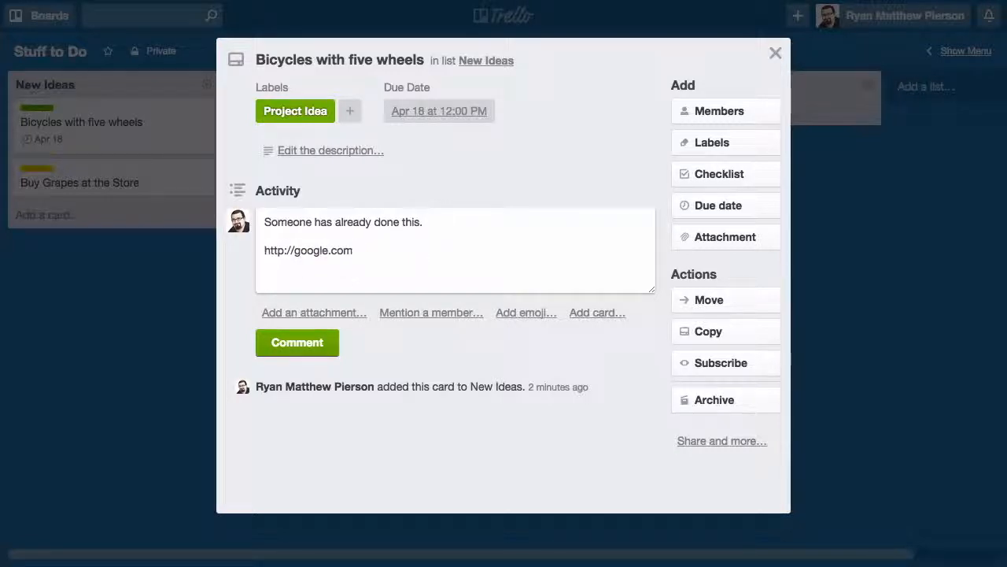
text(This needs to be)
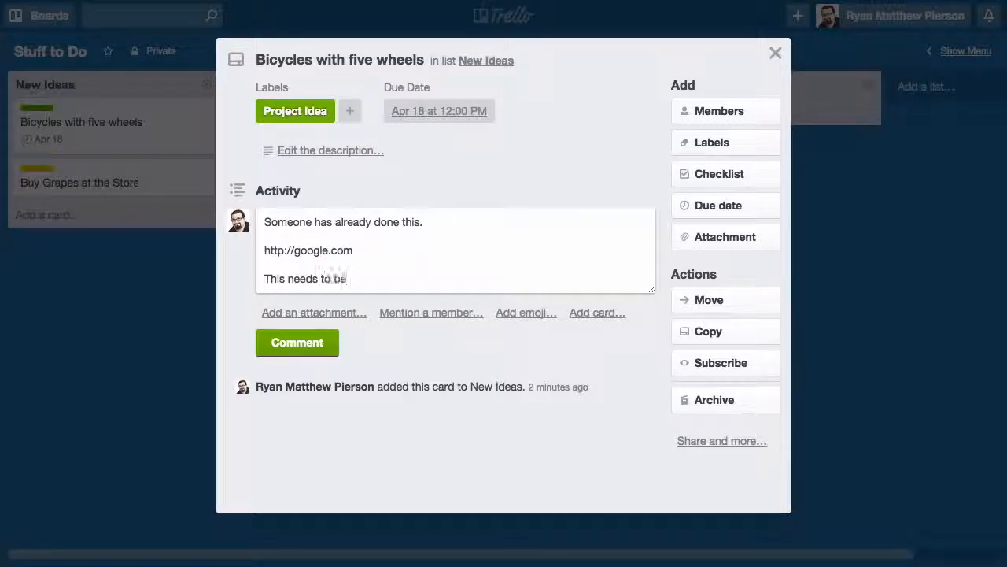
text(made out of titan)
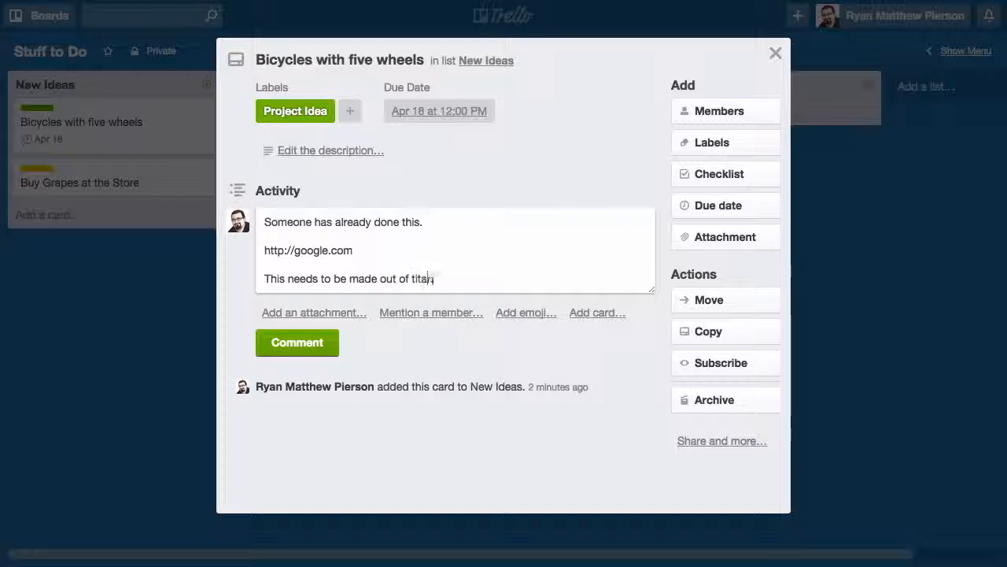
click(297, 342)
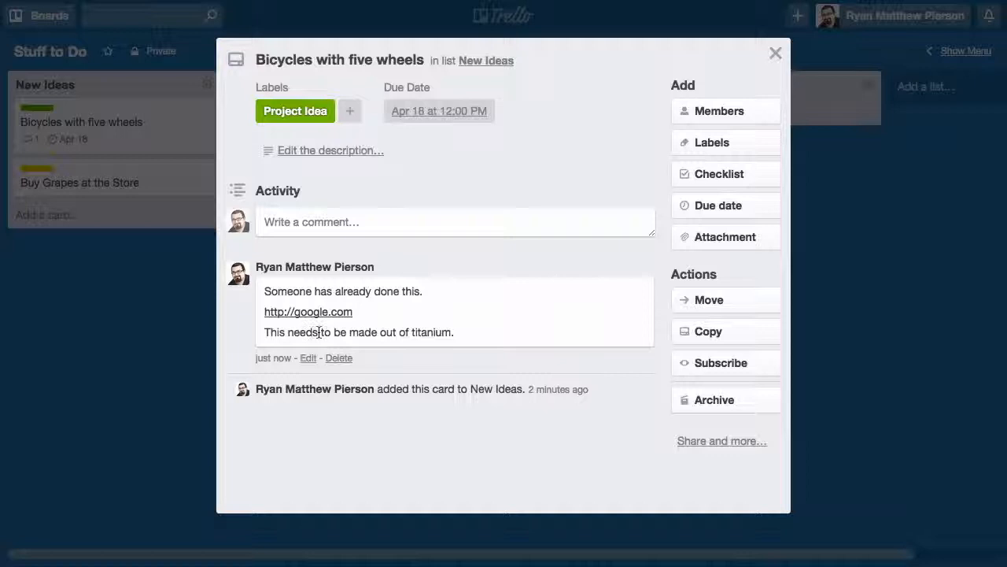
mouse_move(173, 274)
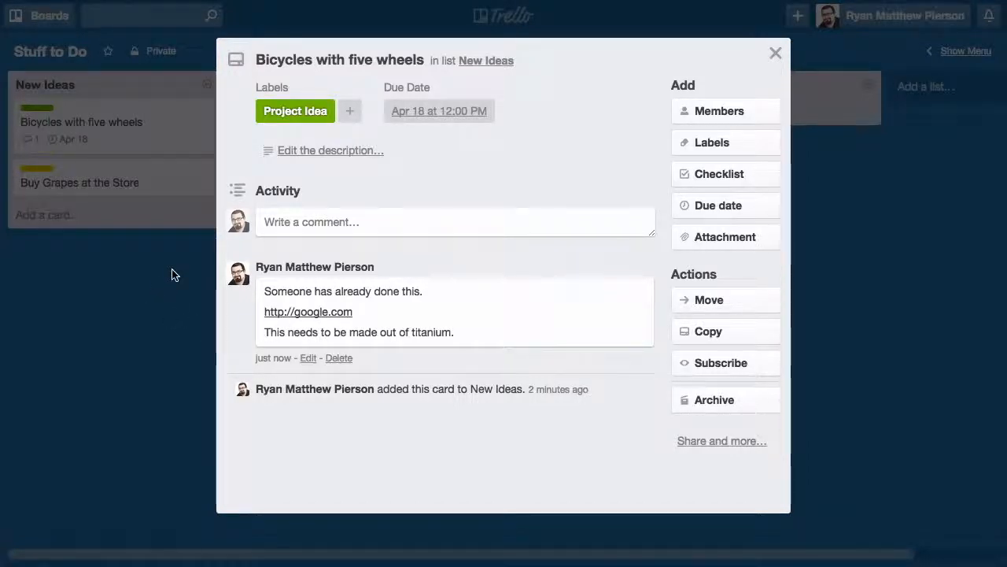
mouse_move(330, 281)
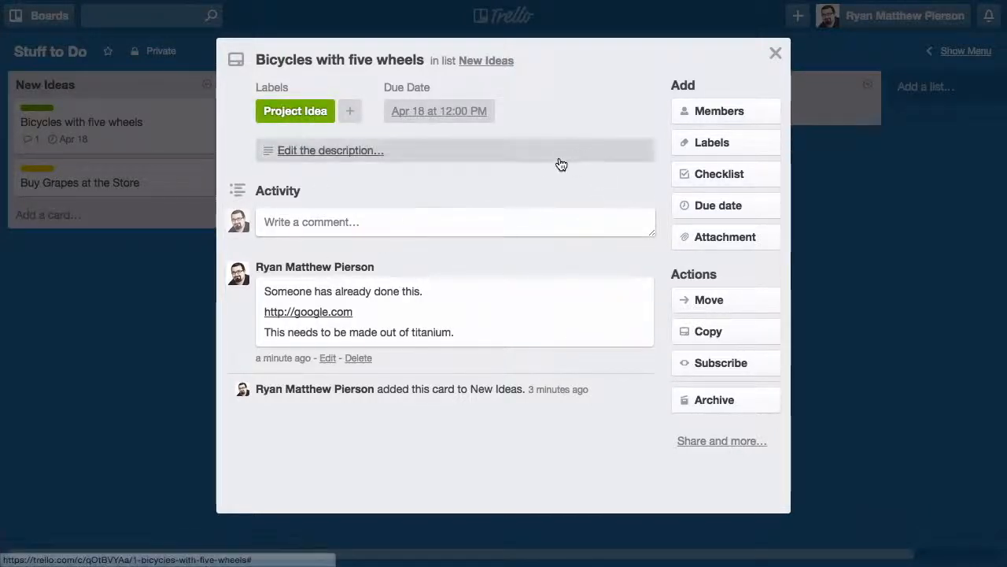
click(719, 110)
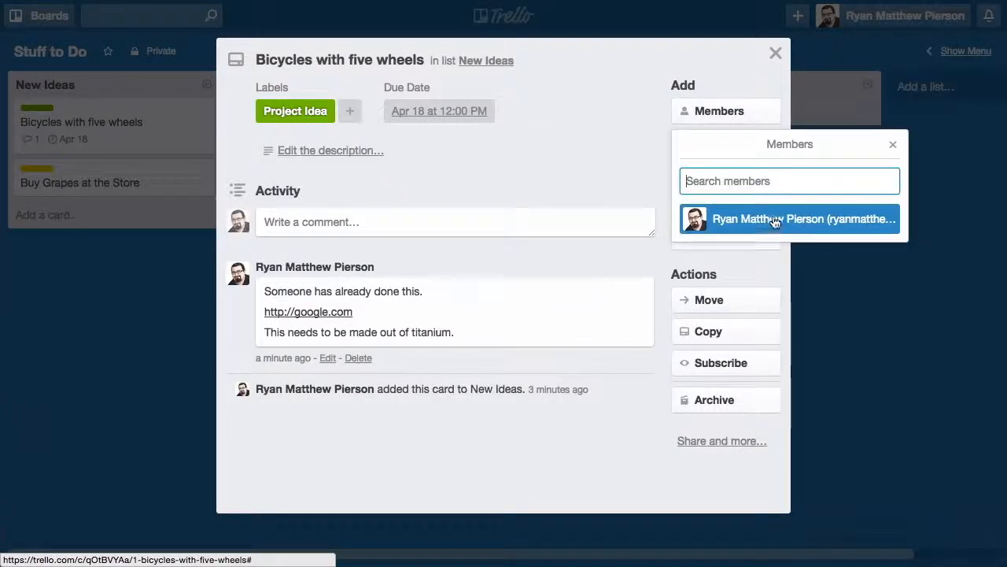
- Join the card as a member, then review members on the Buy Grapes and Bicycles cards
click(789, 219)
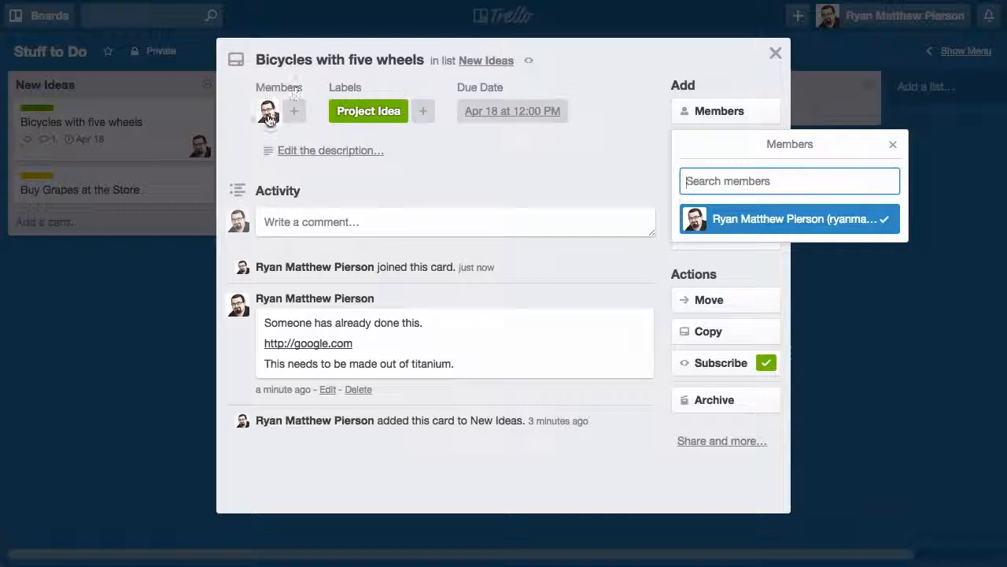
click(775, 53)
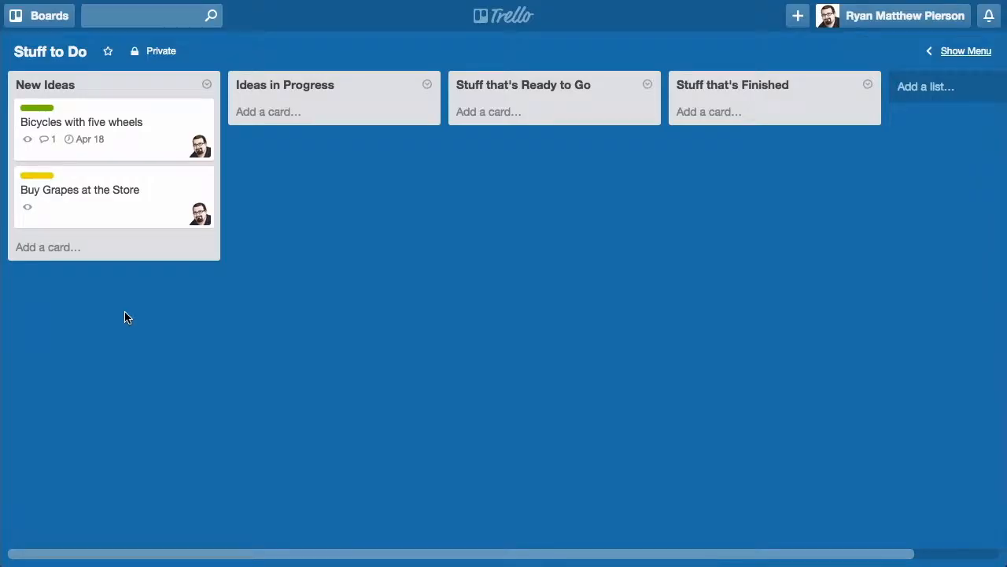
click(200, 145)
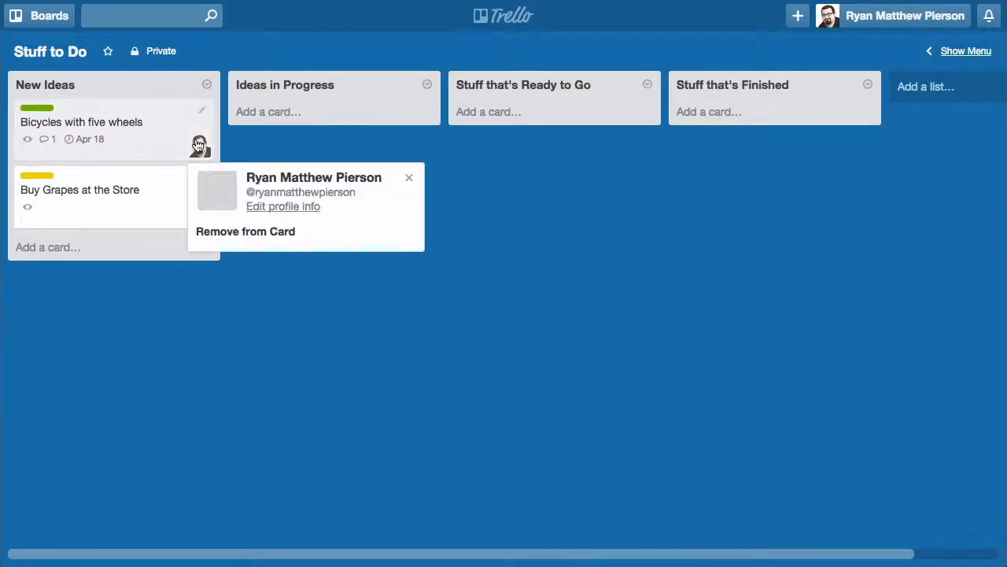
click(408, 177)
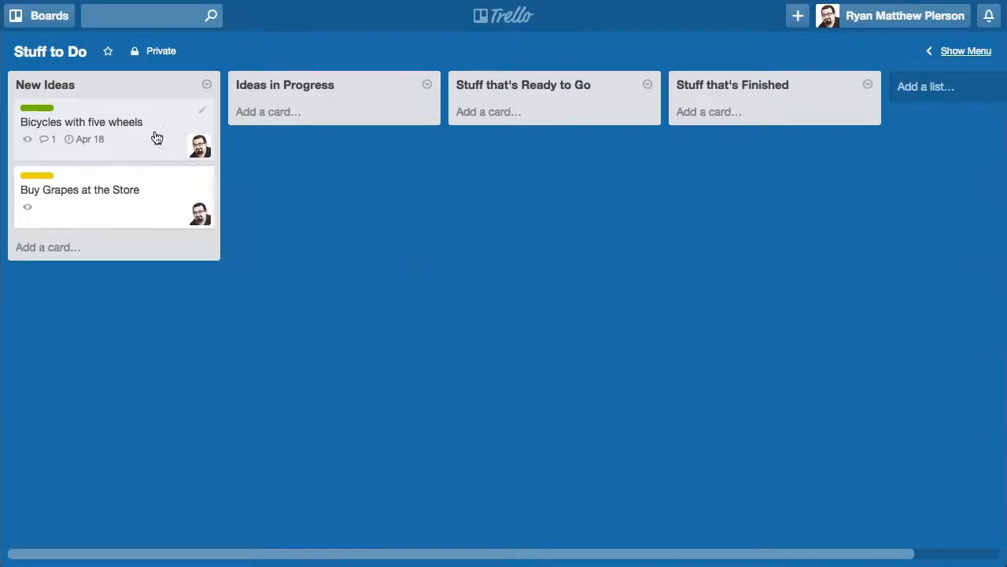
click(82, 122)
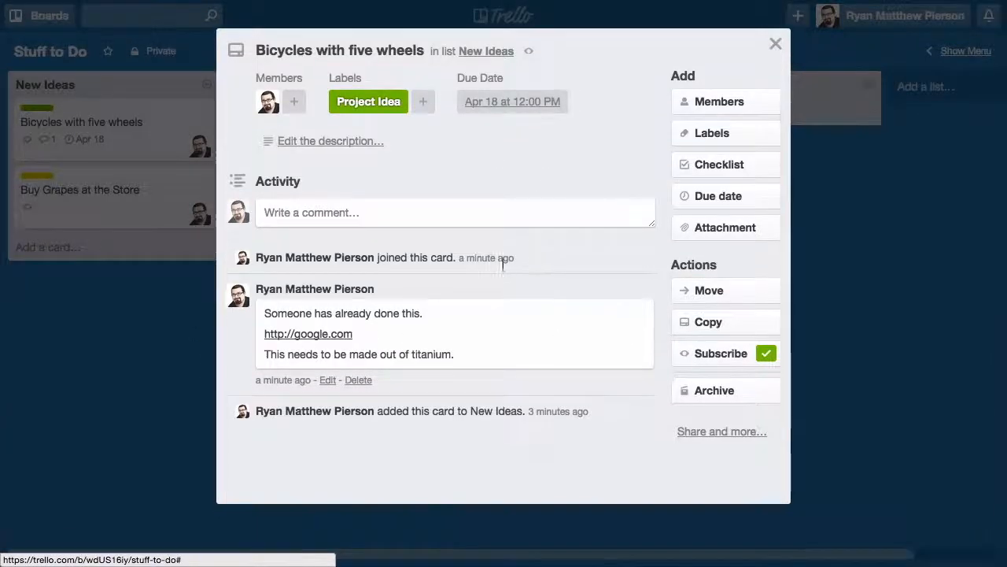
click(775, 43)
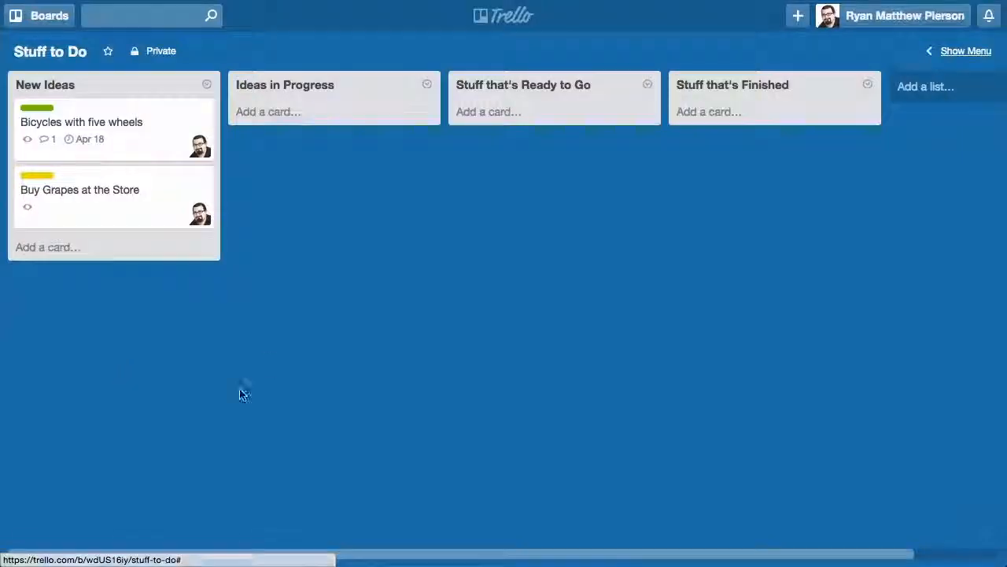
mouse_move(251, 187)
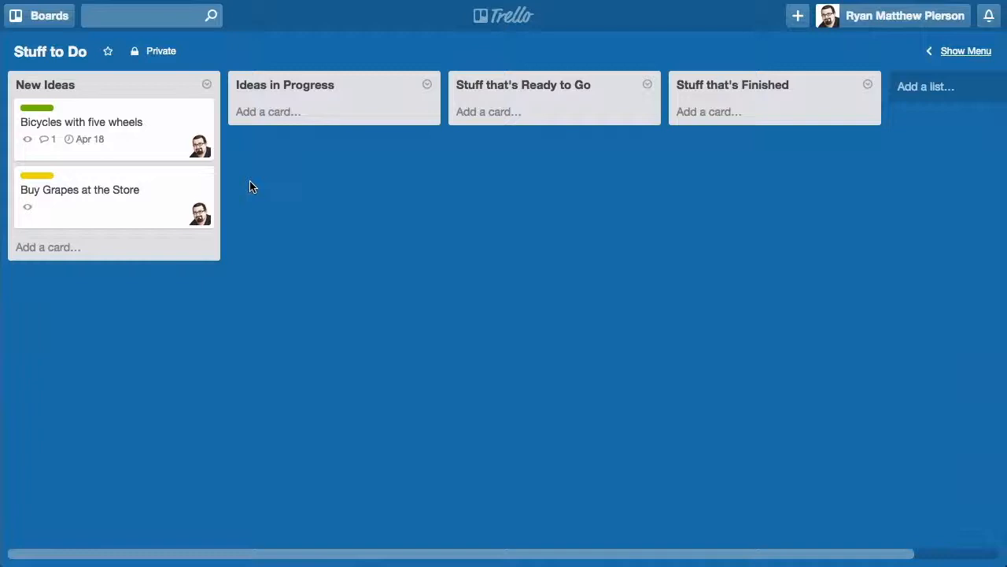
mouse_move(113, 139)
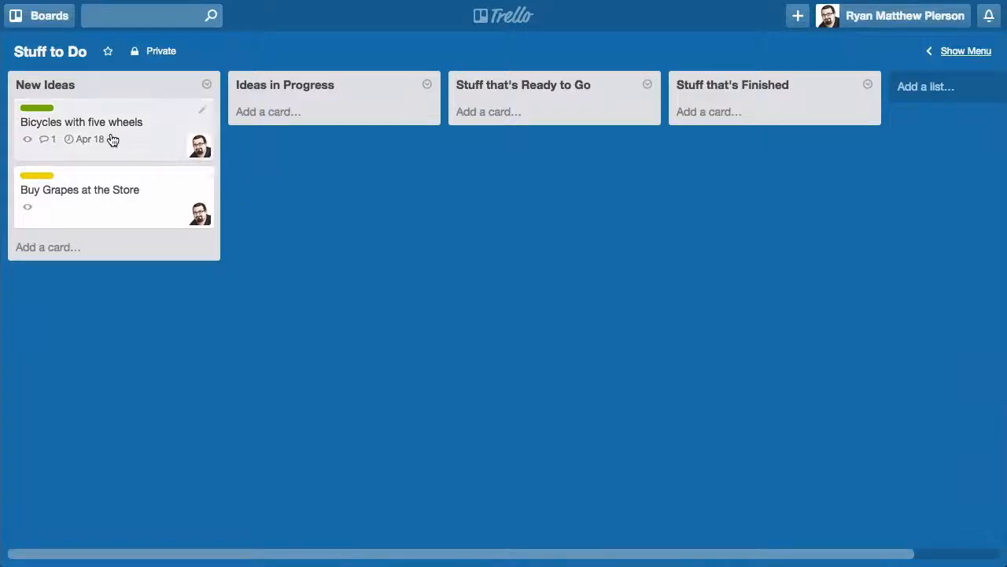
mouse_move(129, 148)
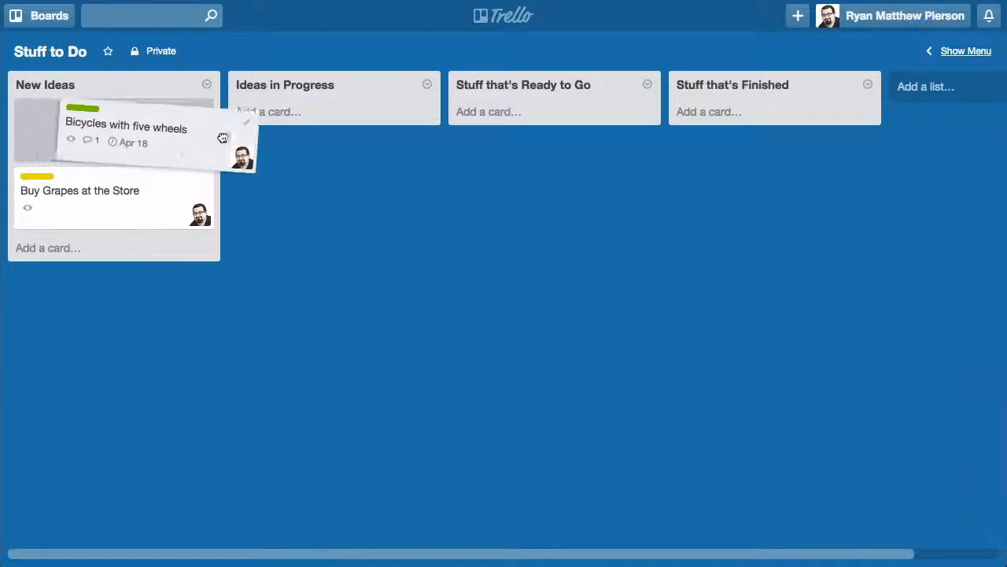
- Drag the Bicycles with five wheels card into the Ideas in Progress list
drag(126, 128, 301, 126)
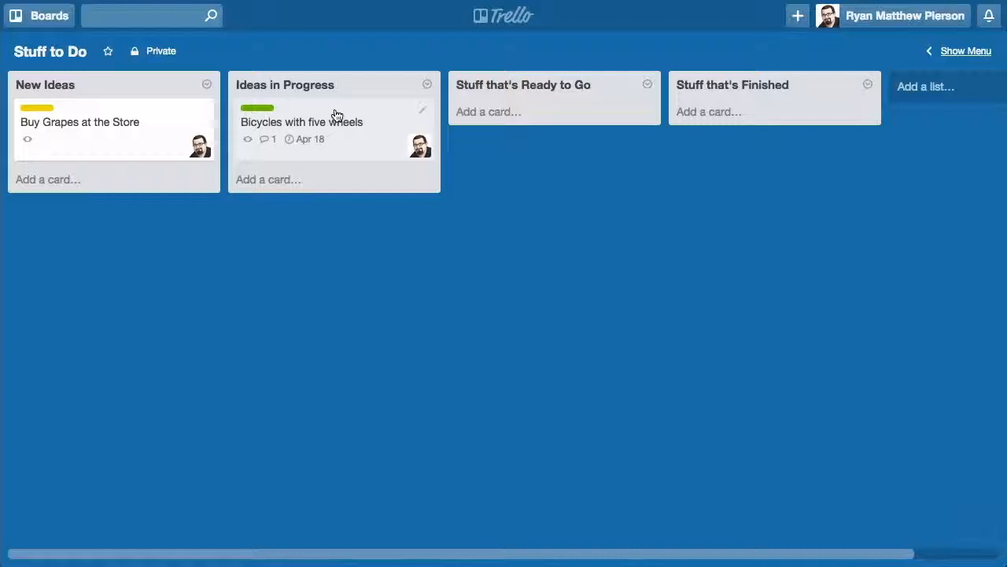
mouse_move(345, 200)
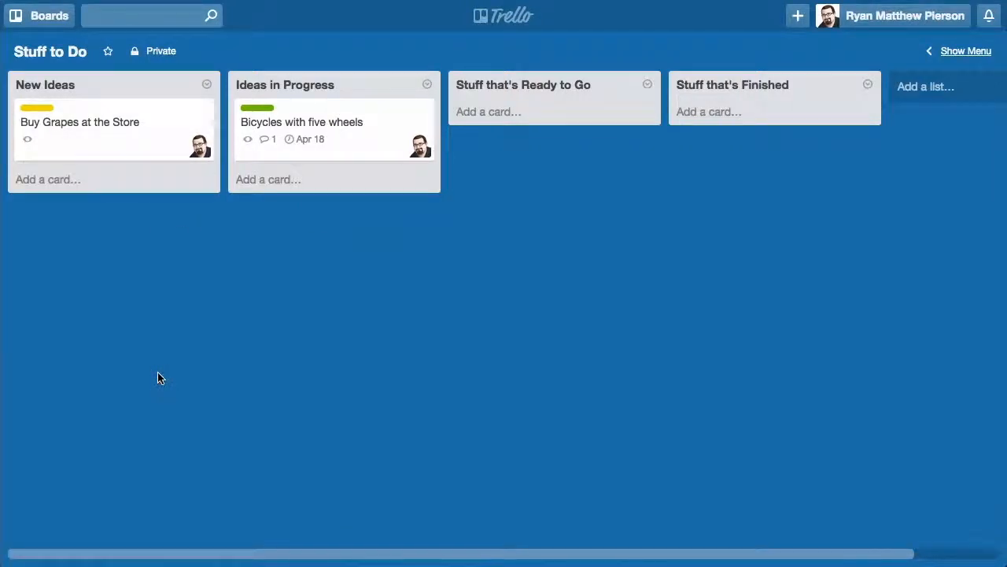
mouse_move(321, 181)
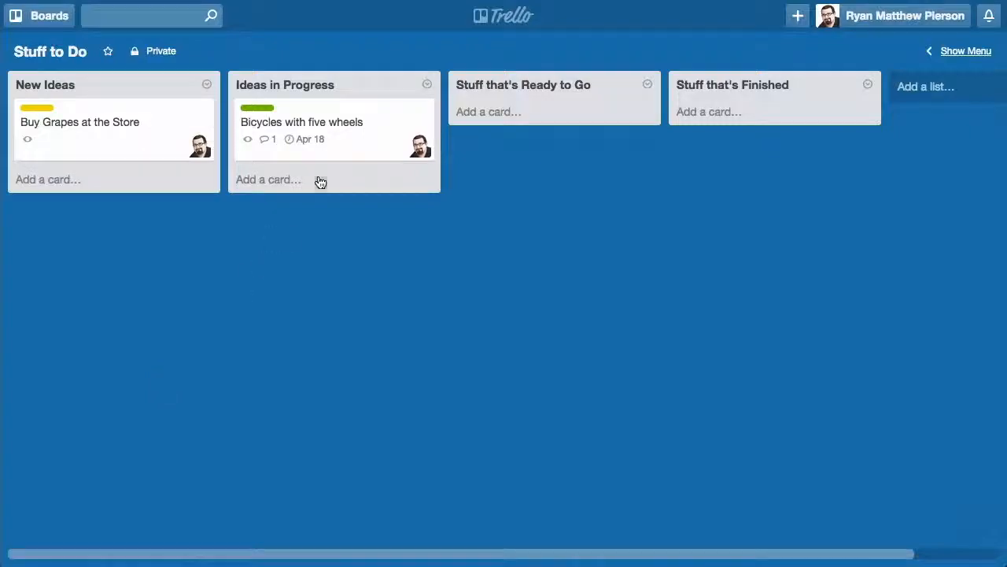
- Describe the Bicycles card as a project with source files at a ryanmpierson link
click(302, 122)
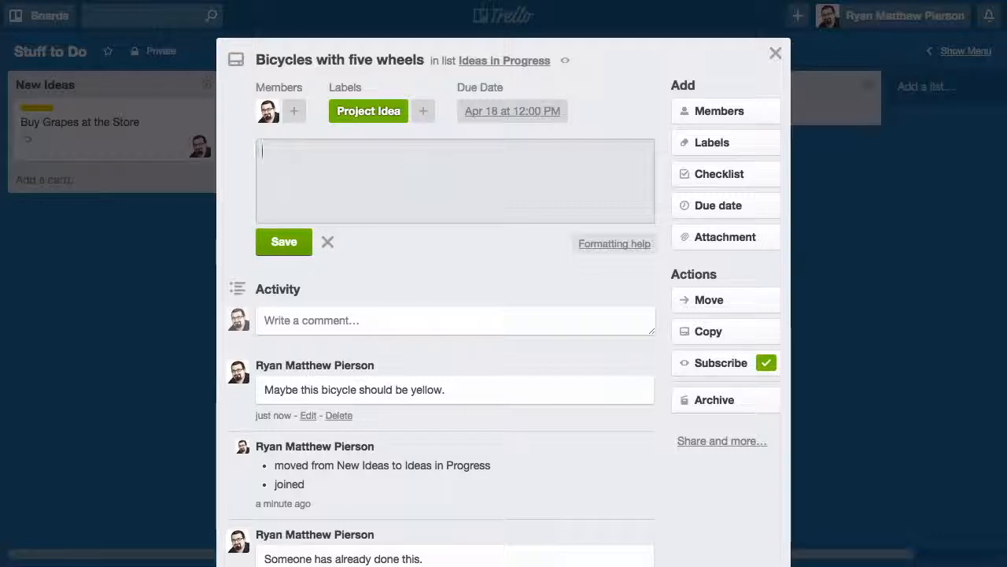
text(This is a project for a bicycle that has five wheels. The projec)
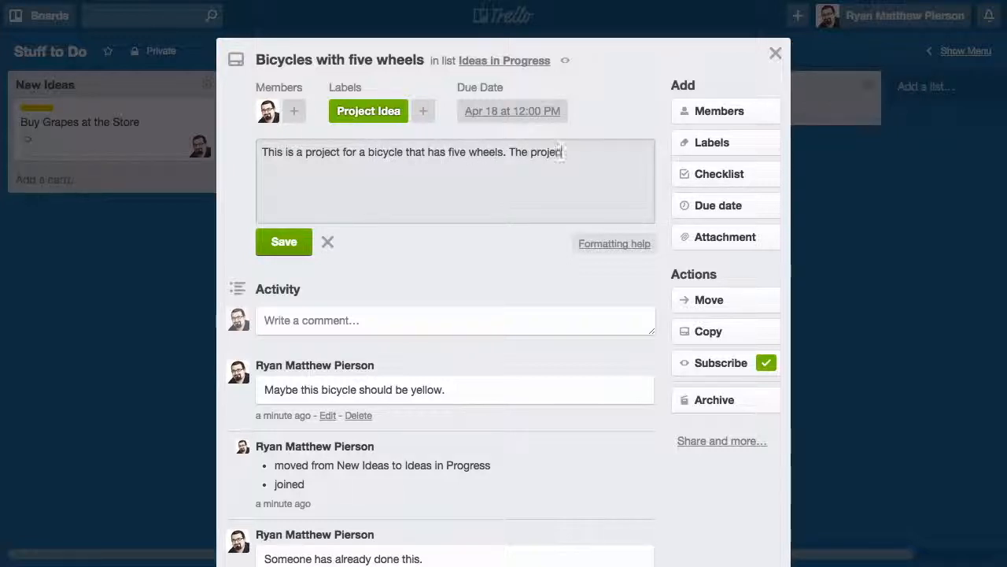
text(source files are located here: http)
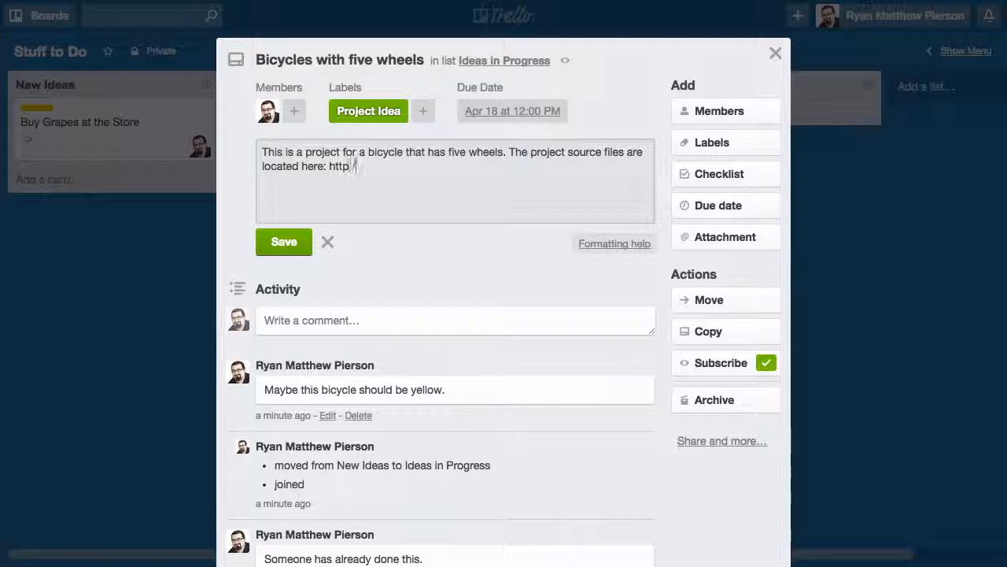
text(://)
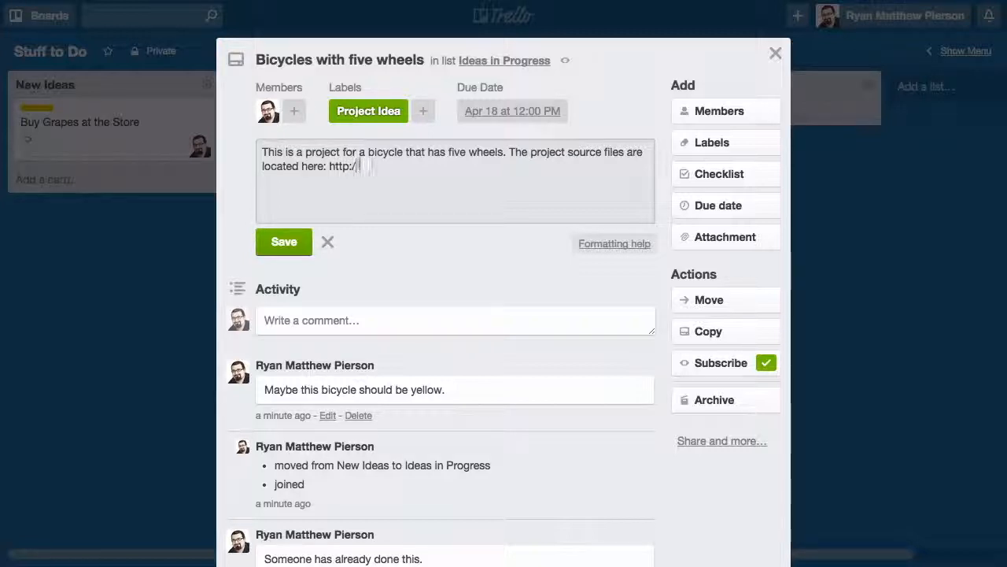
text(ryanmpierson)
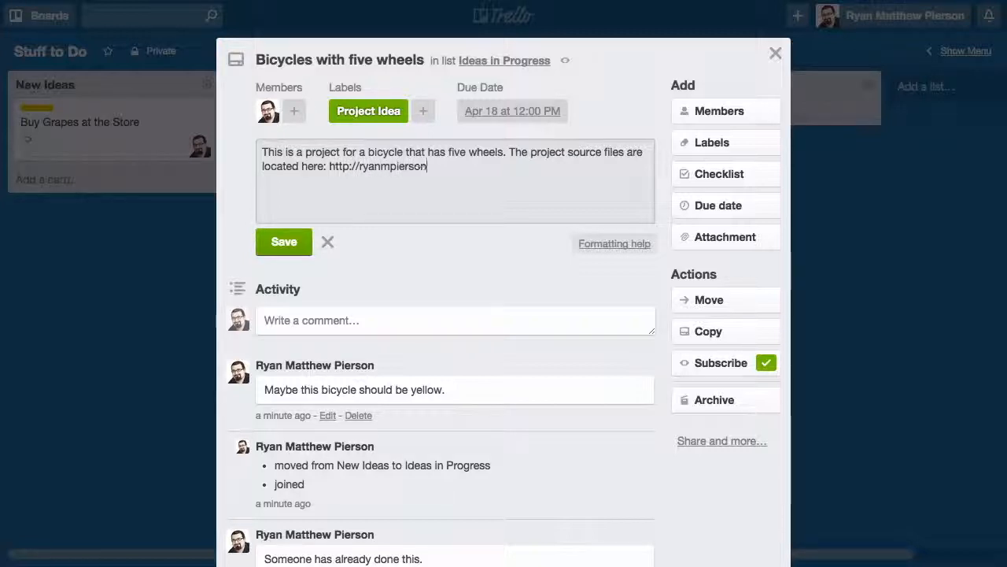
click(283, 242)
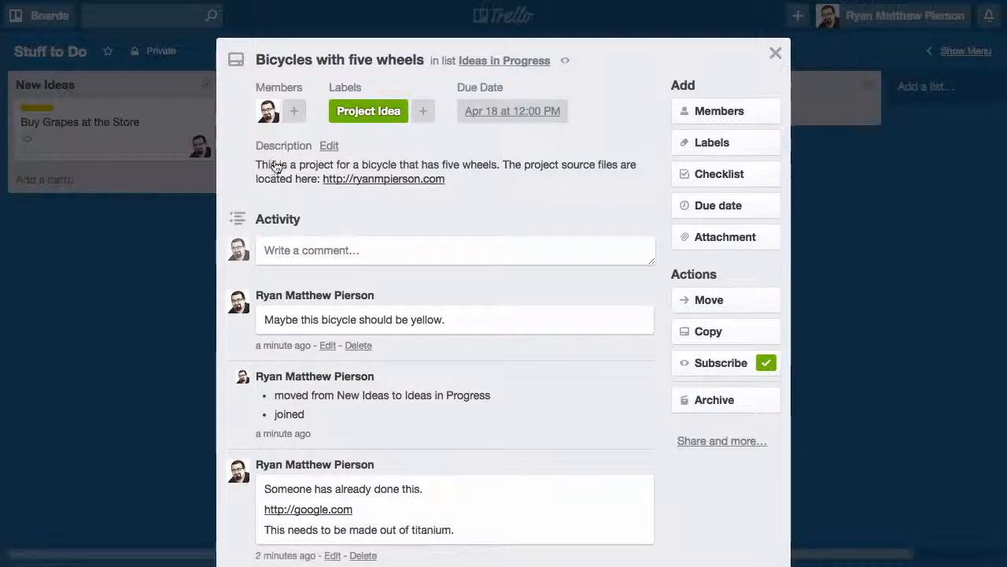
mouse_move(346, 181)
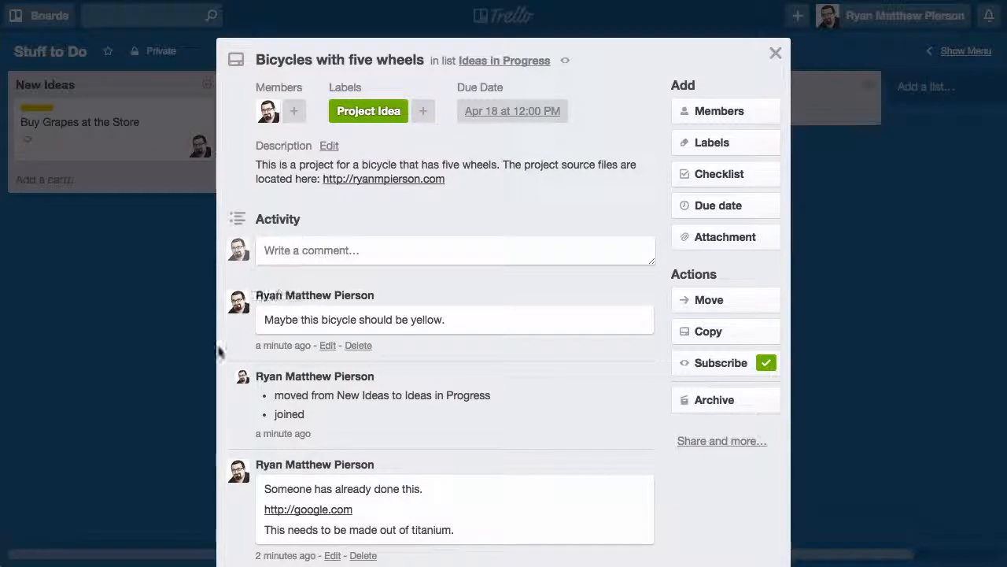
click(776, 53)
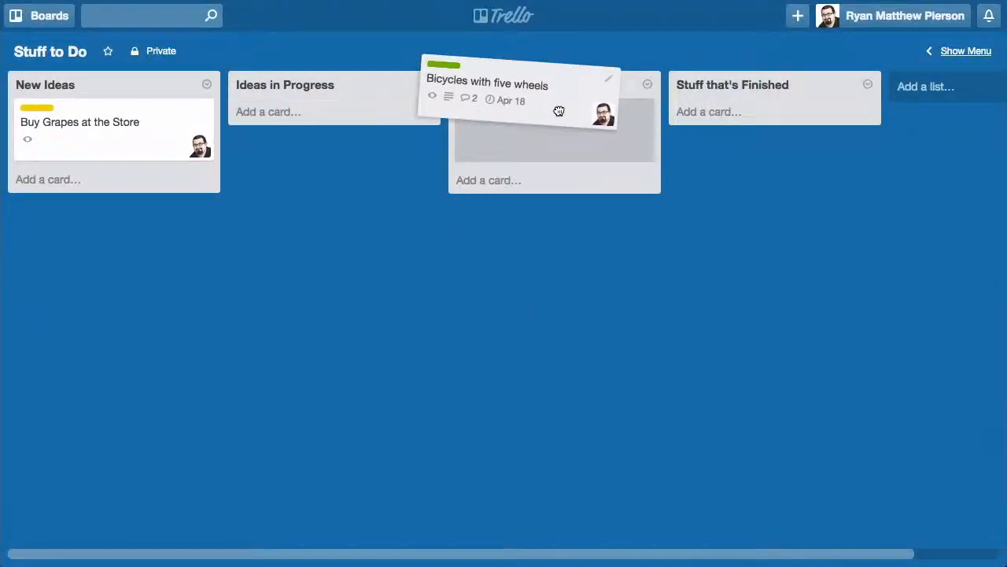
- Drag Bicycles into Stuff that's Finished; move Buy Grapes through to Finished and back to New Ideas
drag(559, 111, 782, 120)
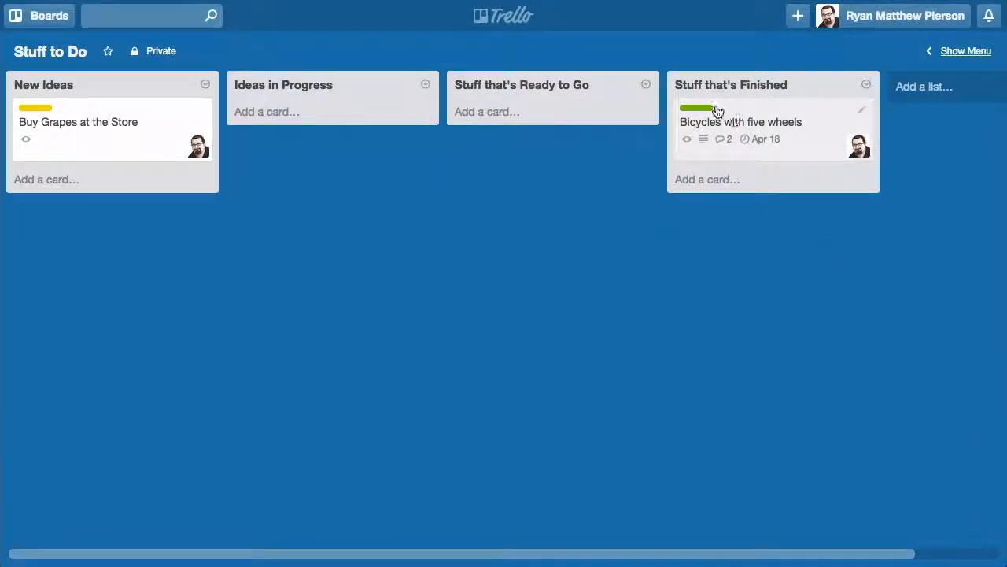
mouse_move(127, 144)
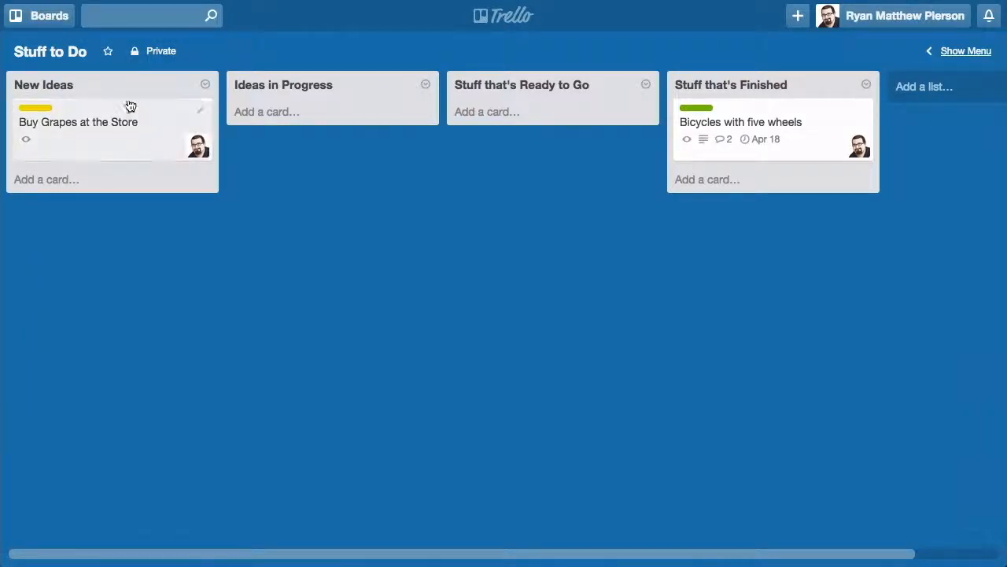
drag(78, 122, 299, 130)
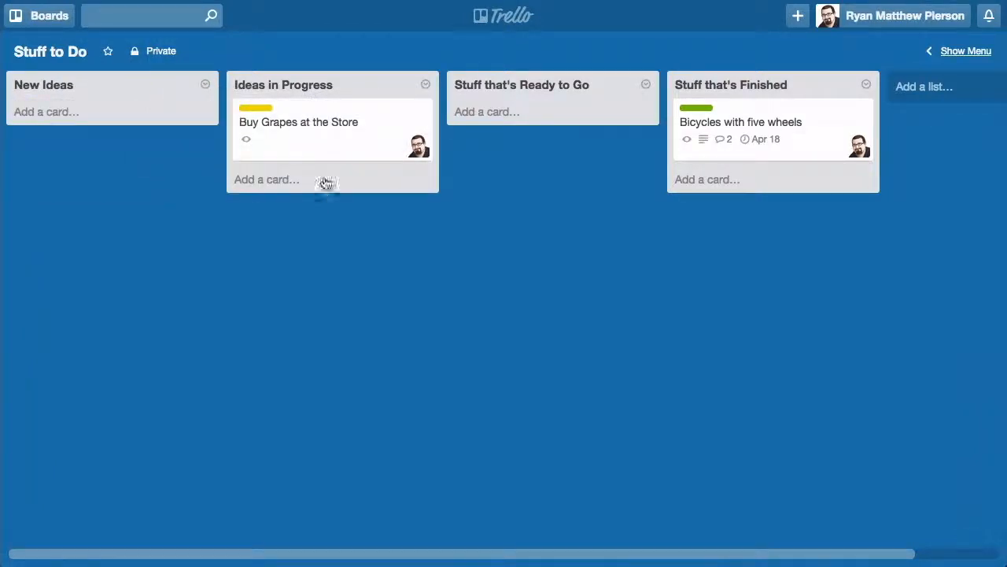
mouse_move(353, 148)
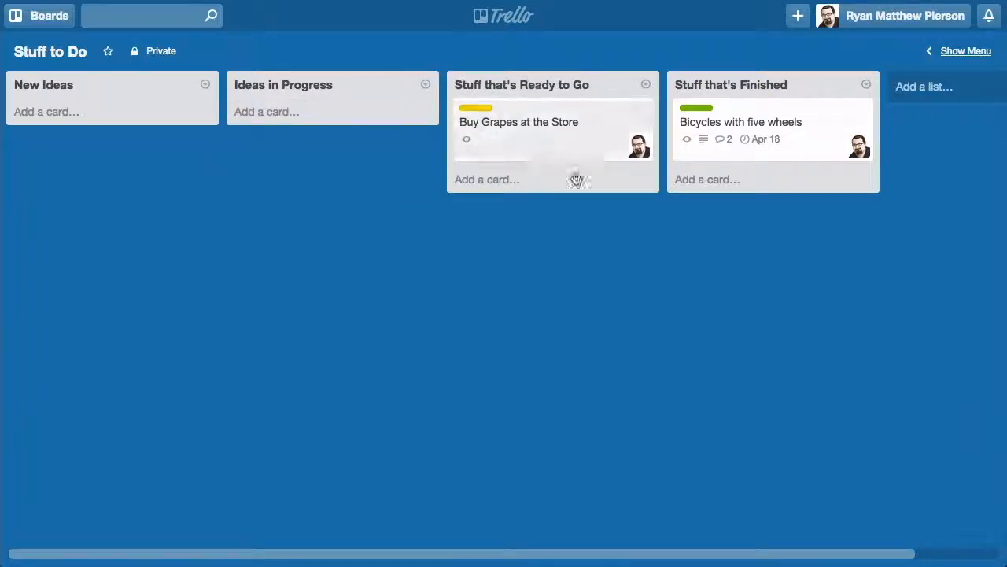
mouse_move(550, 243)
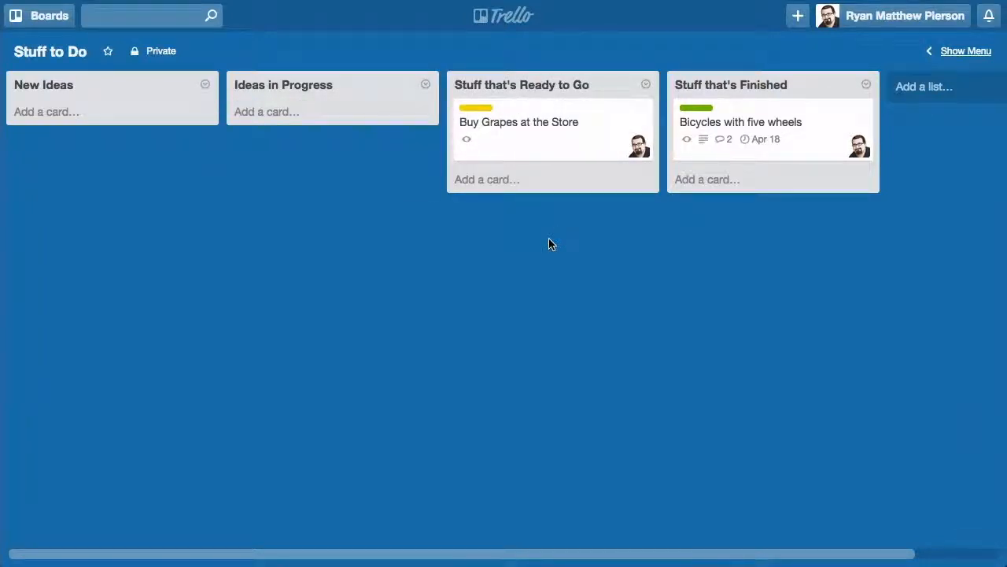
mouse_move(602, 153)
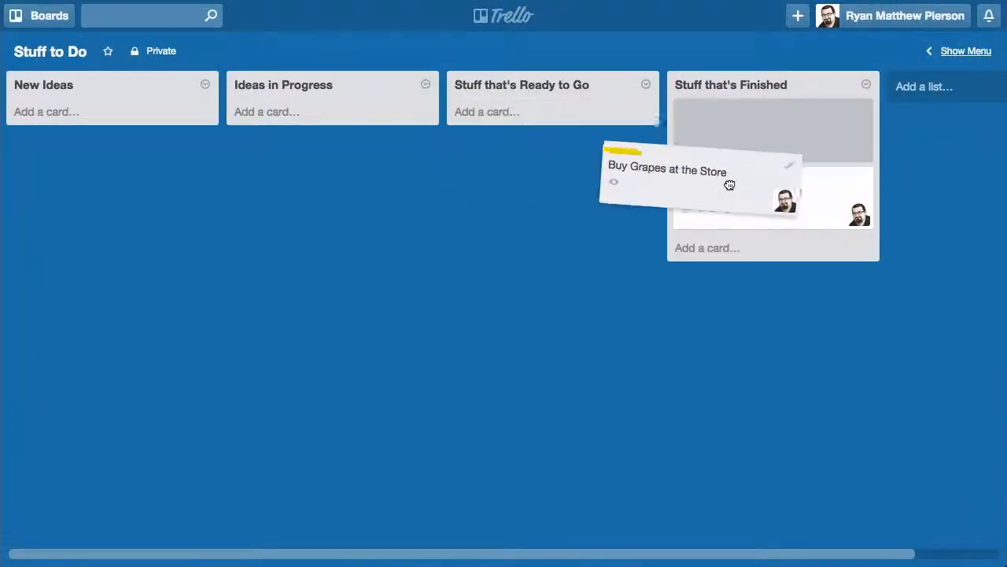
drag(700, 173, 755, 126)
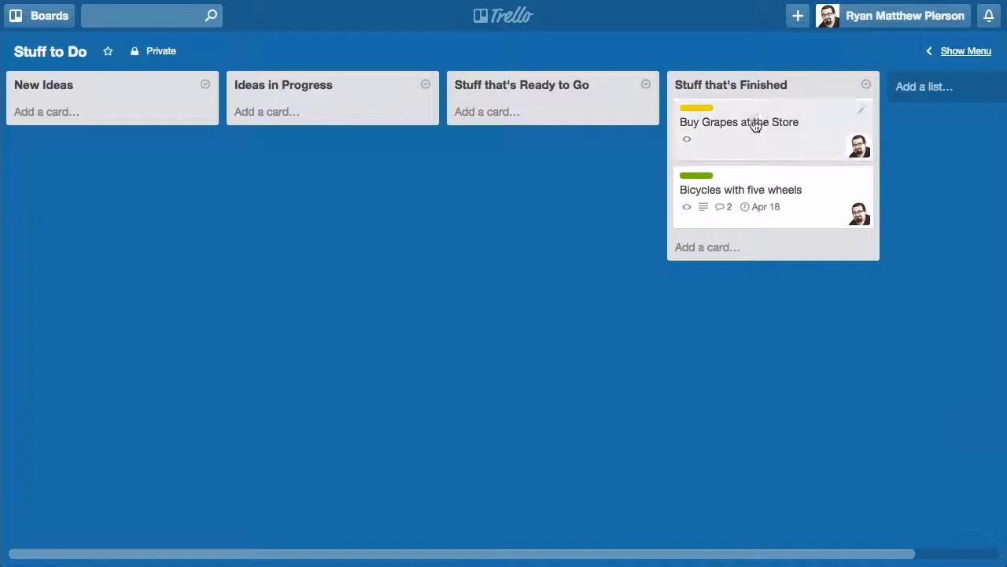
mouse_move(474, 316)
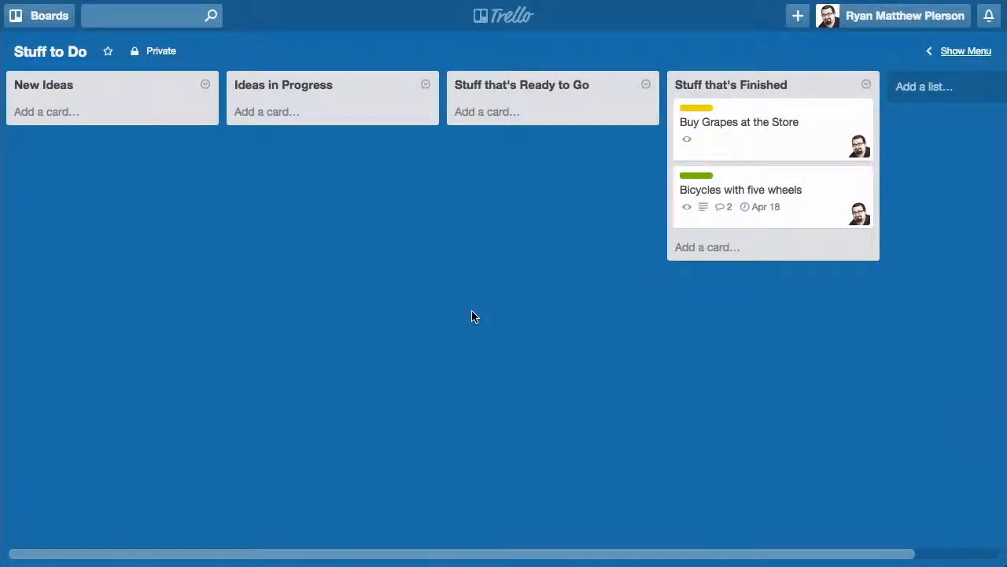
drag(739, 122, 181, 109)
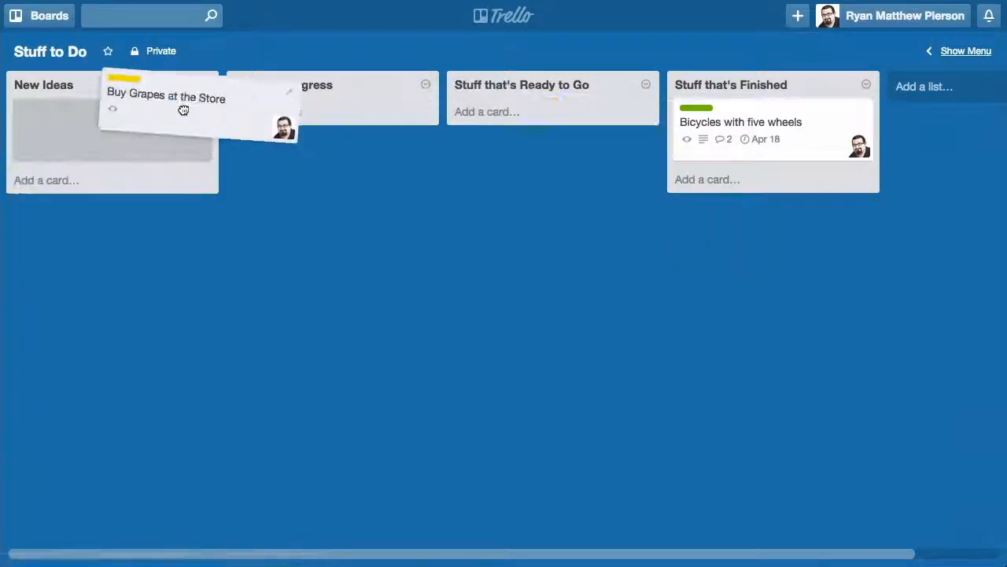
drag(183, 108, 114, 122)
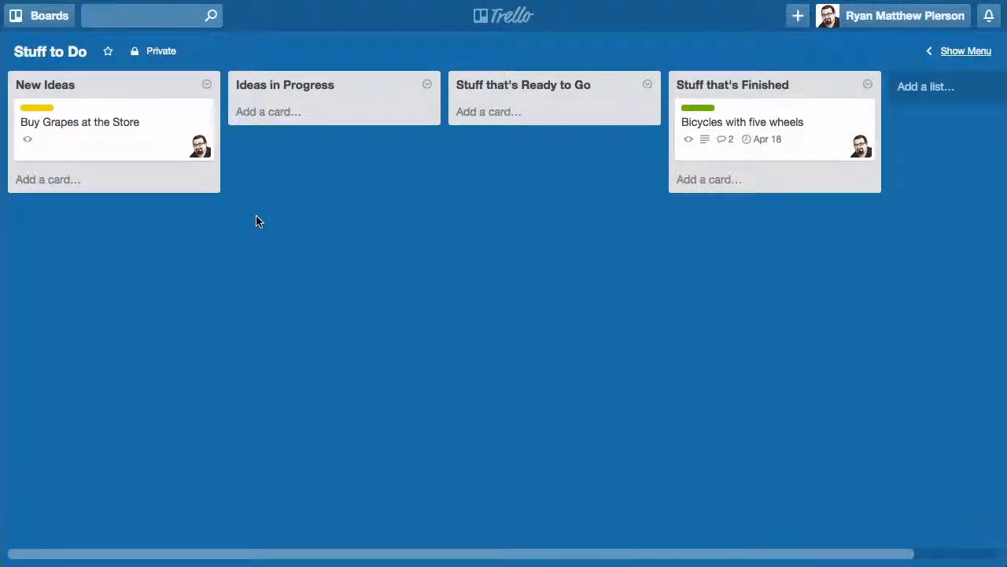
mouse_move(396, 263)
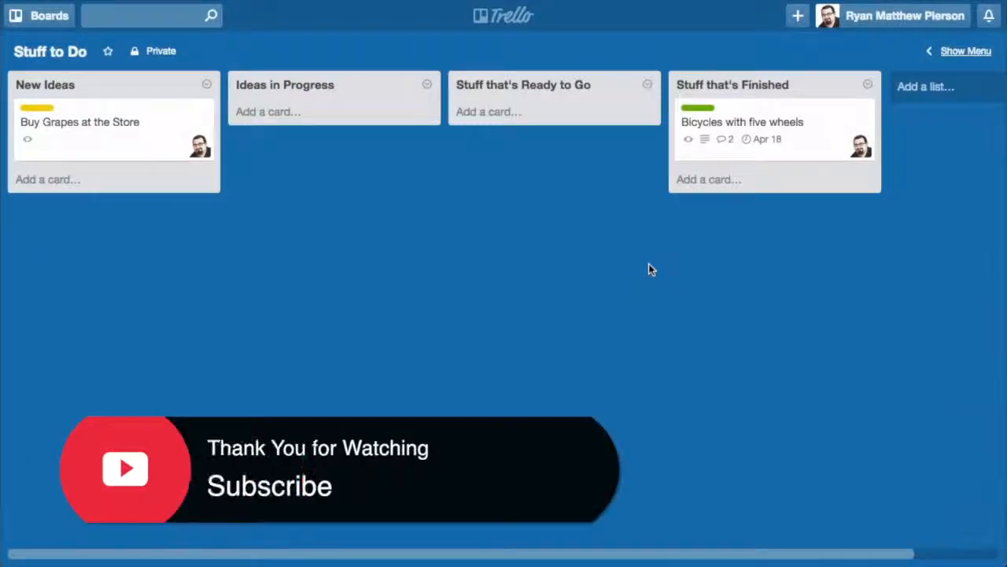
mouse_move(636, 264)
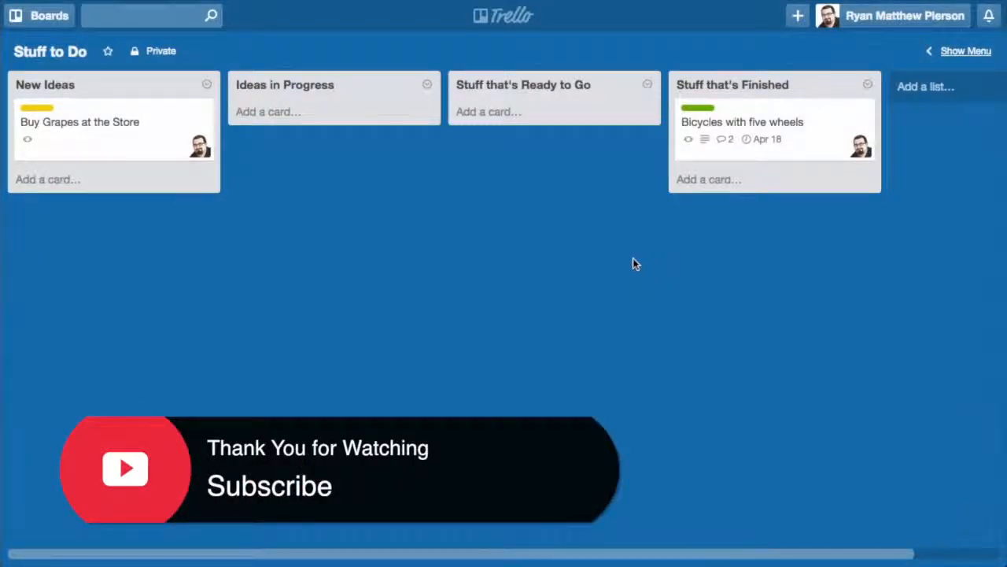